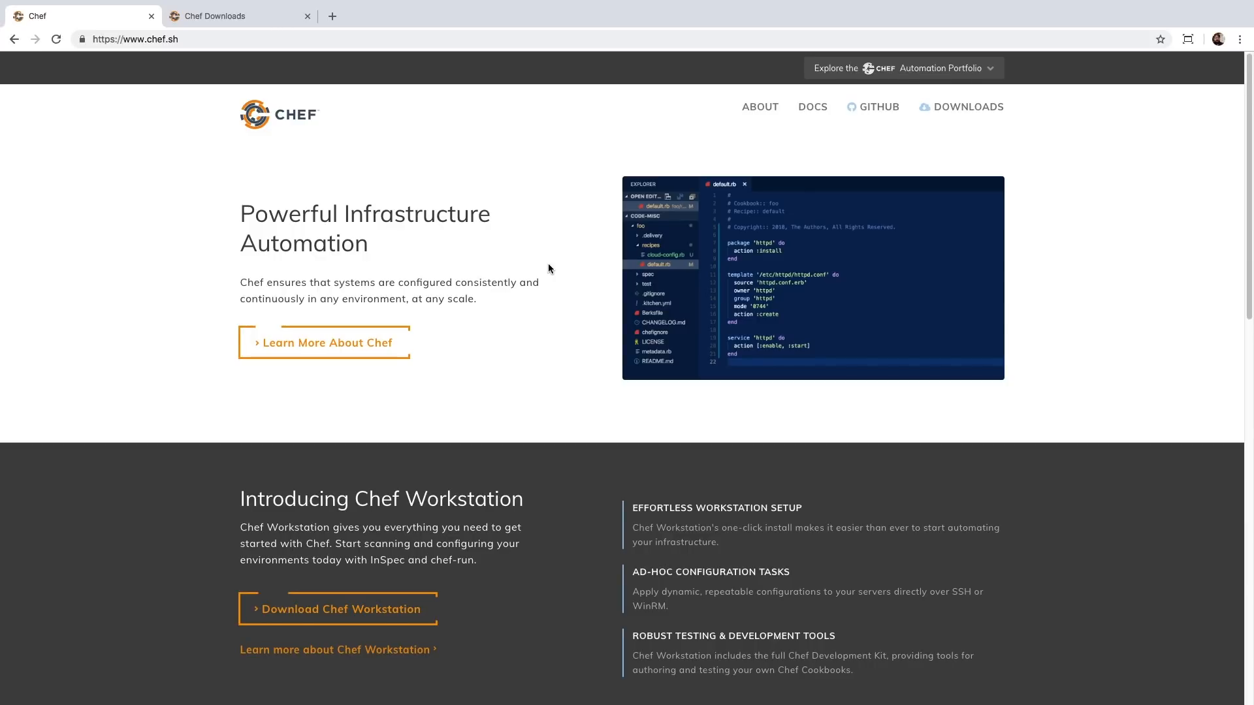
Start the Chef Workstation installer download and land on its getting-started guide
scroll(down, 3)
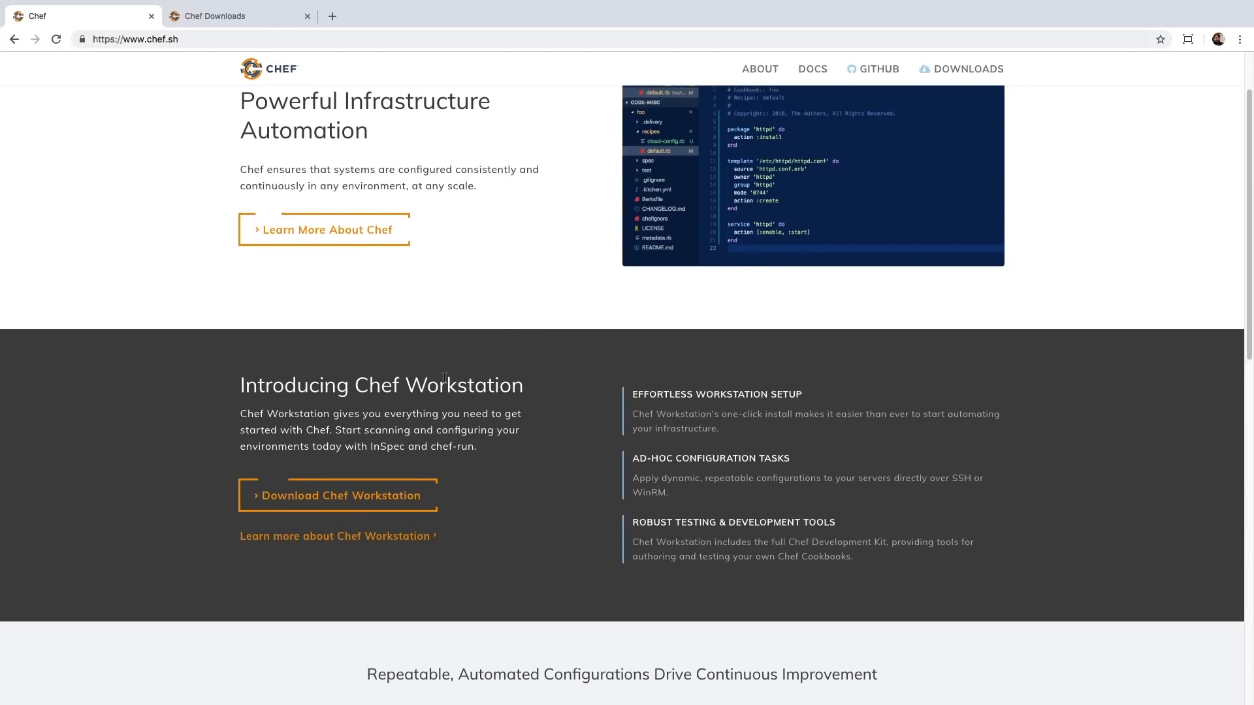
click(337, 495)
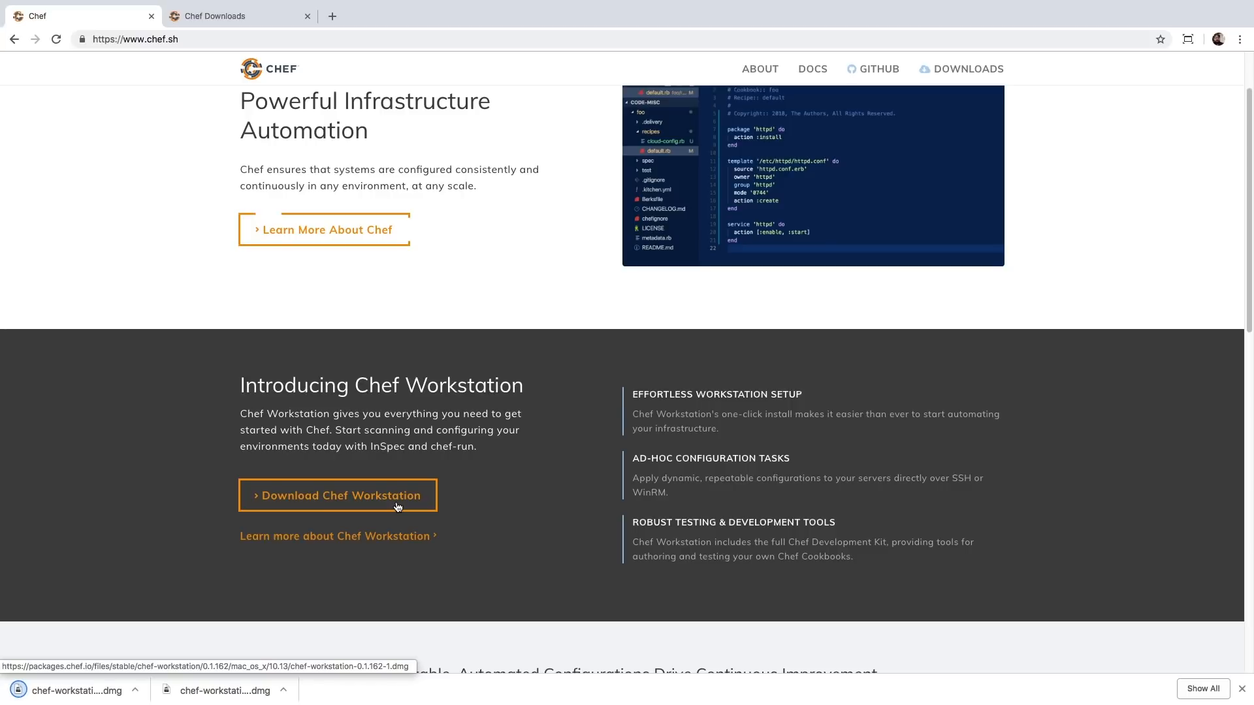
click(335, 535)
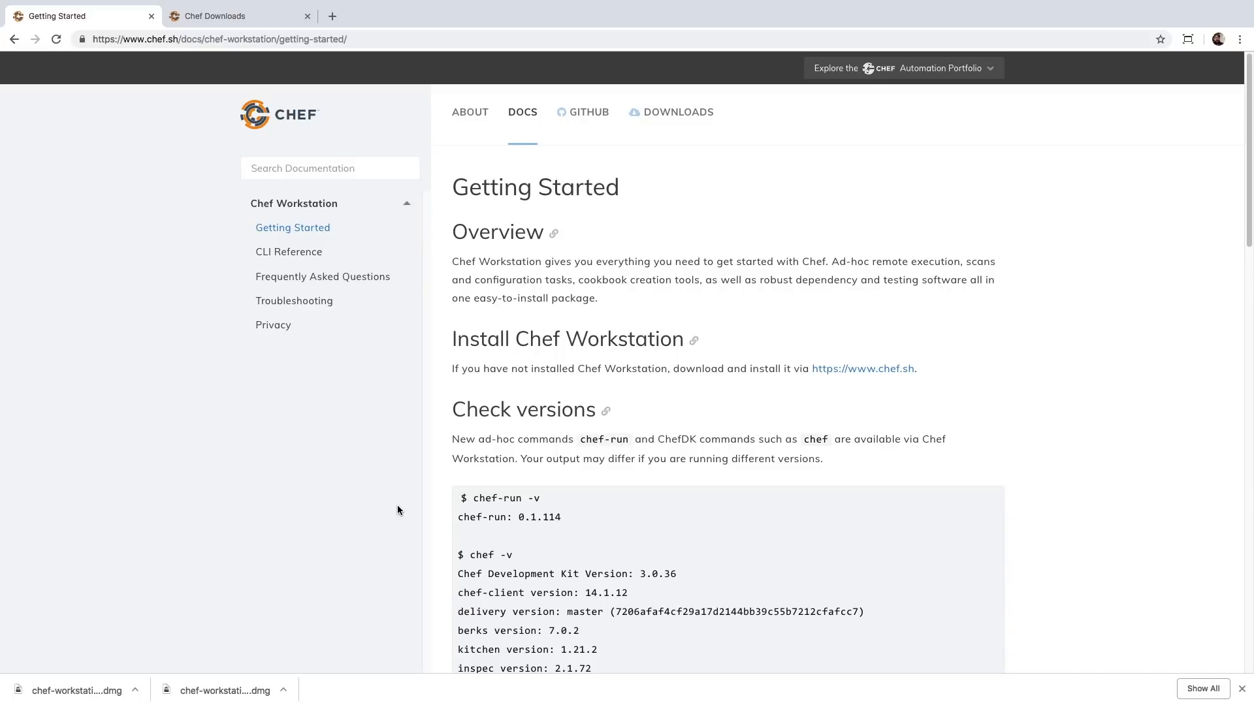
mouse_move(267, 28)
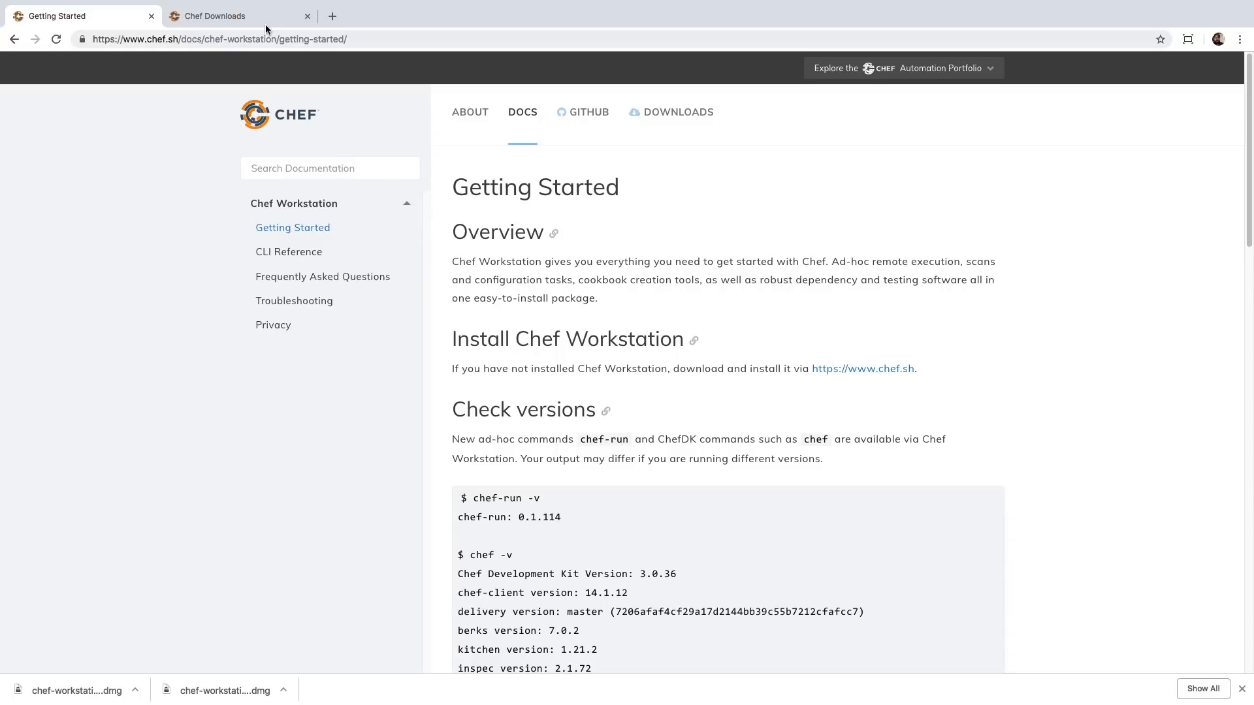
Reach the Chef Workstation 0.1.162 download page listing per-OS installers
click(232, 15)
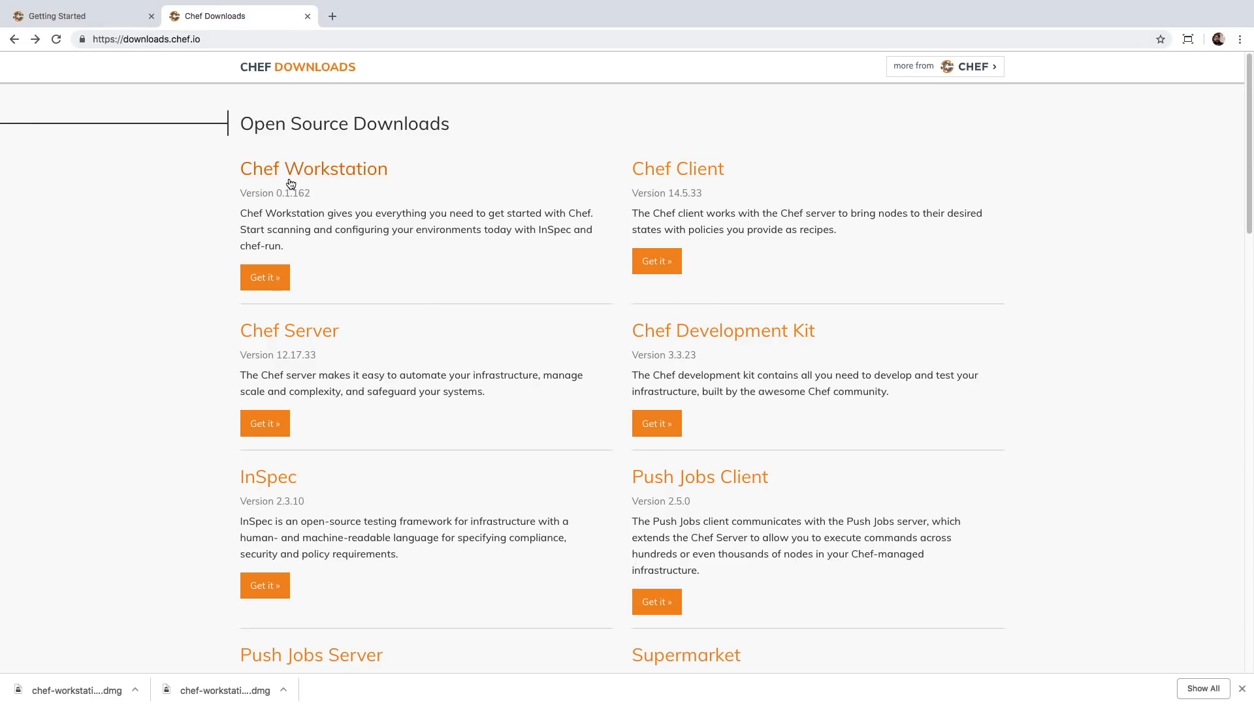
mouse_move(265, 276)
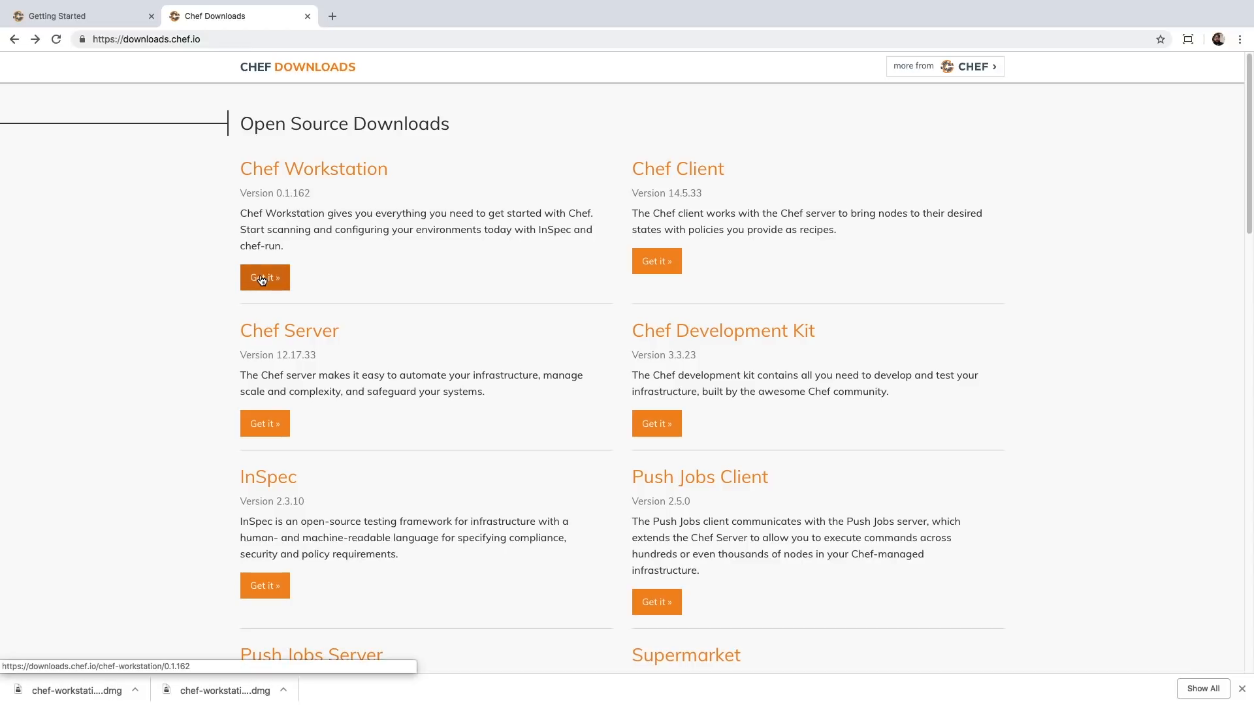
click(264, 277)
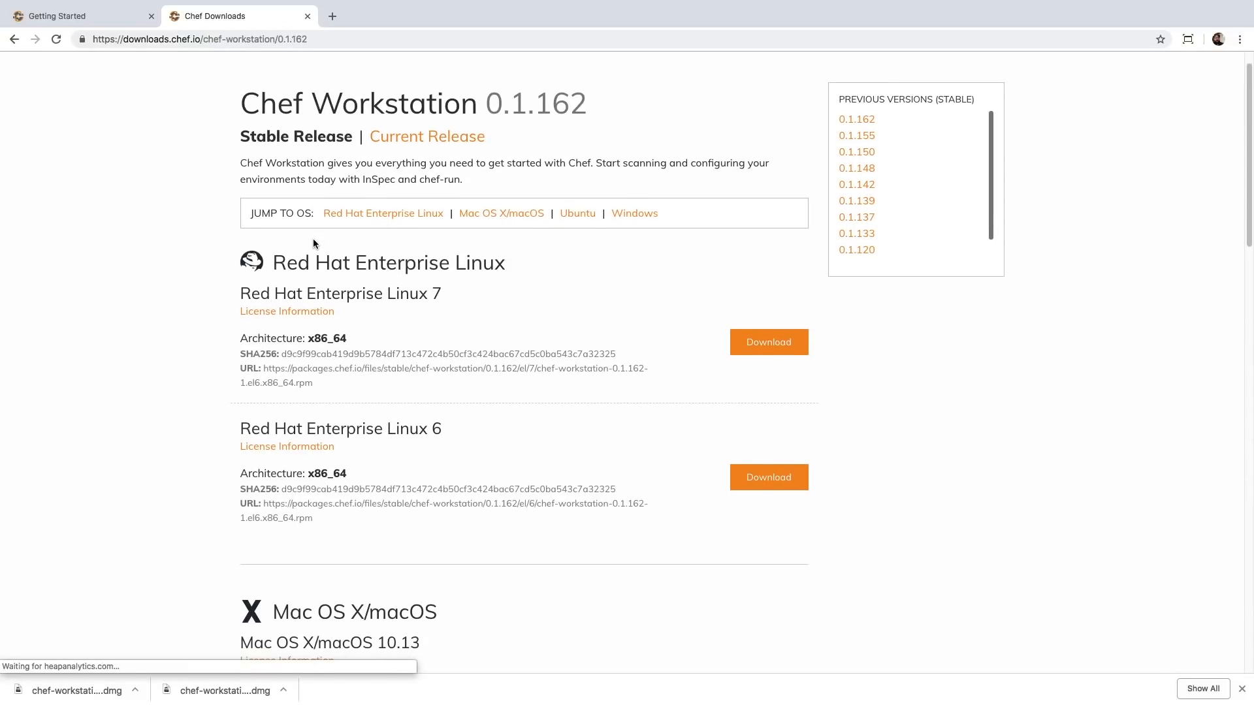
scroll(down, 3)
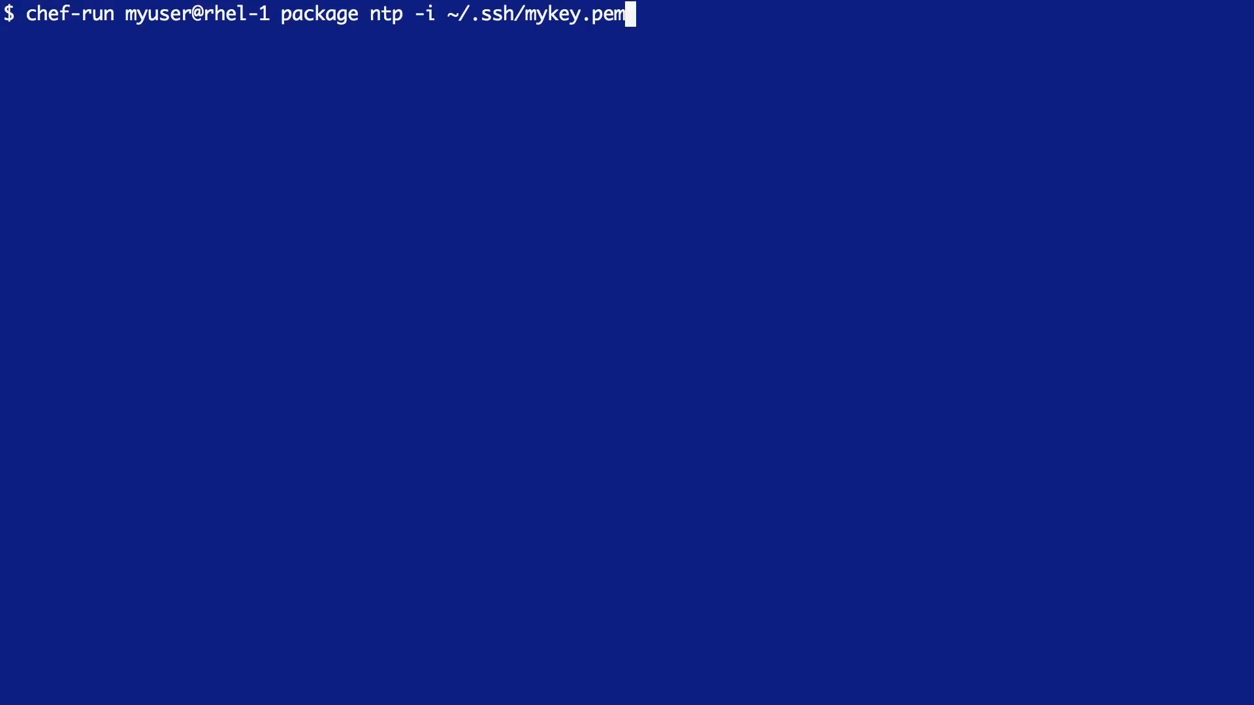
Run chef-run so the ntp package converges on rhel-1
key(Return)
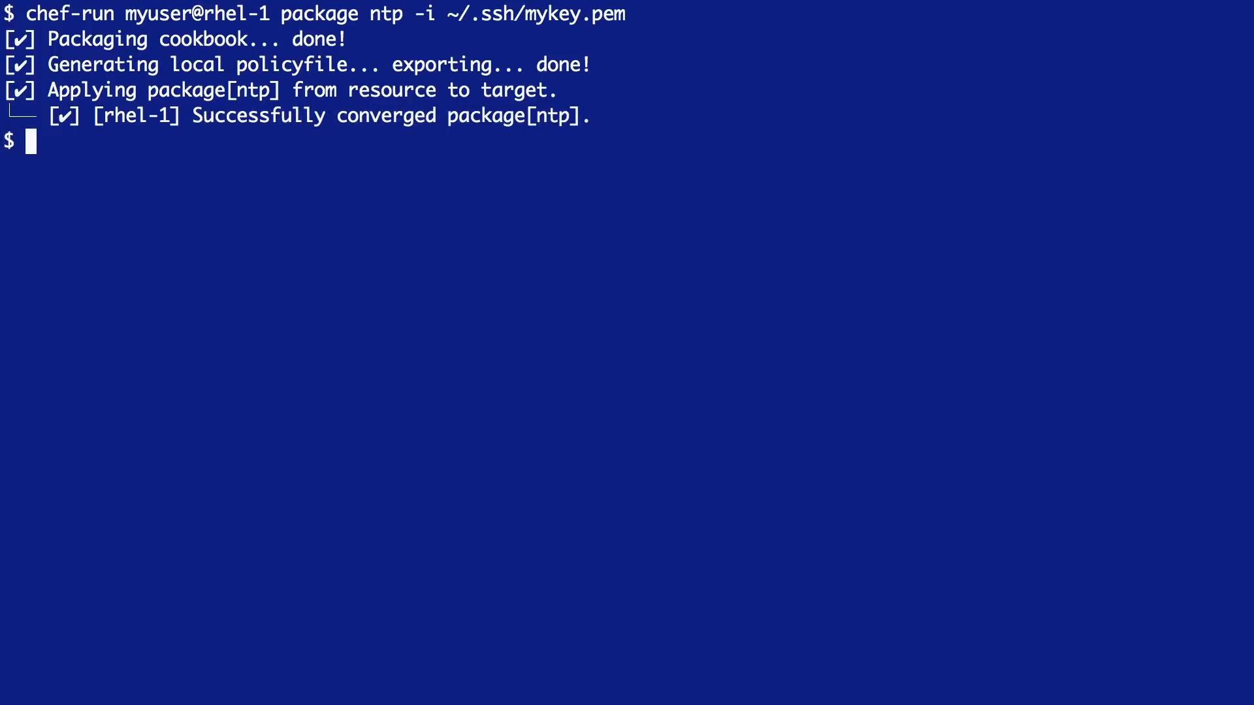
Query rhel-1 over SSH with mykey.pem as myuser for 'rpm -q ntp'
text(ssh -i)
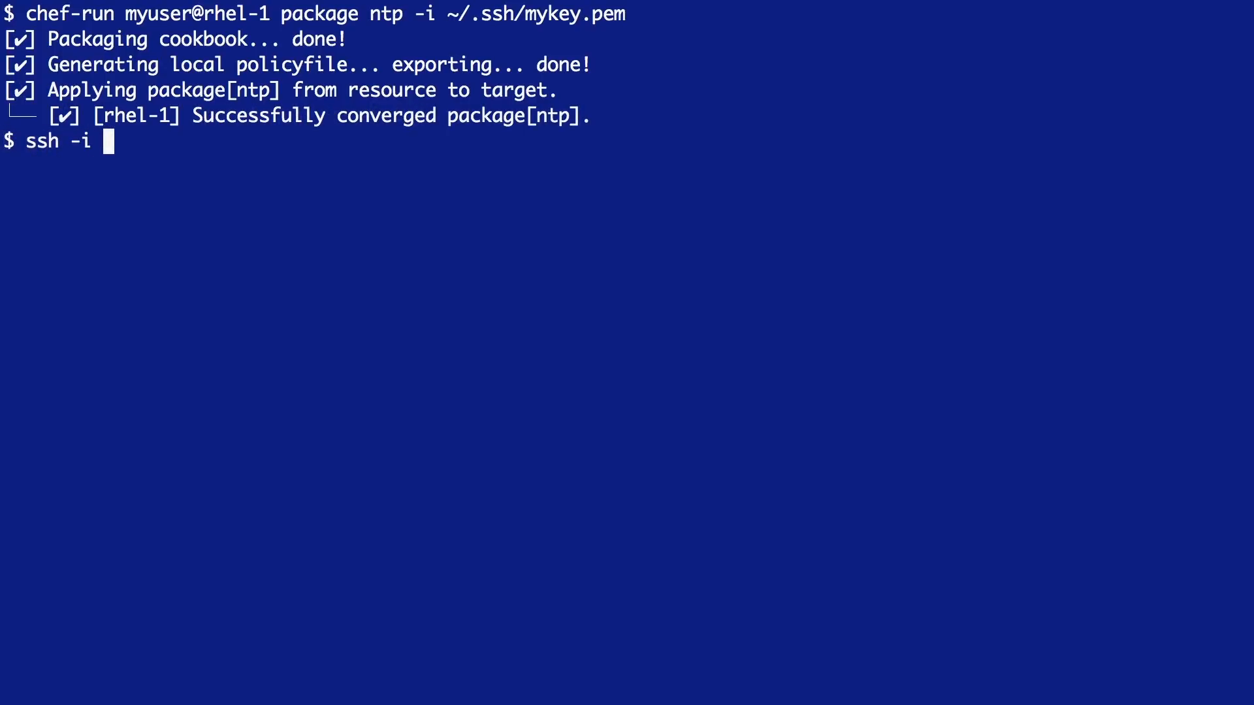
text(~/.ssh/mykey.pem)
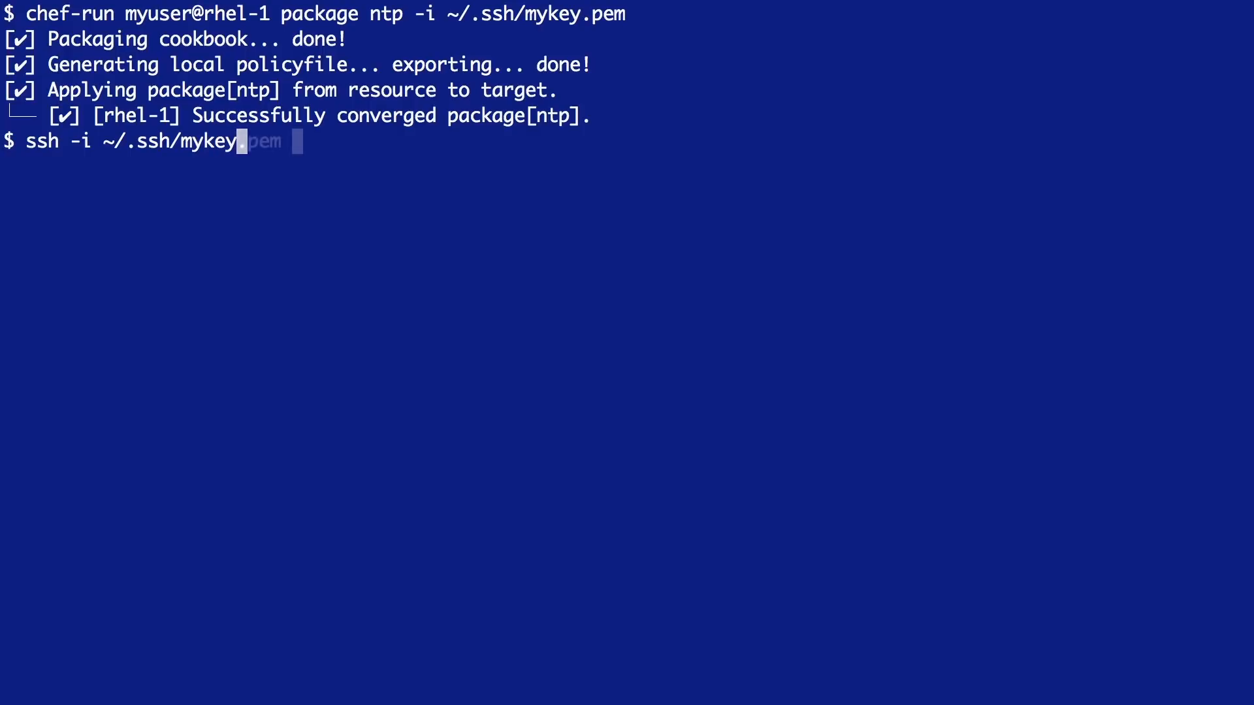
text(myuser@r)
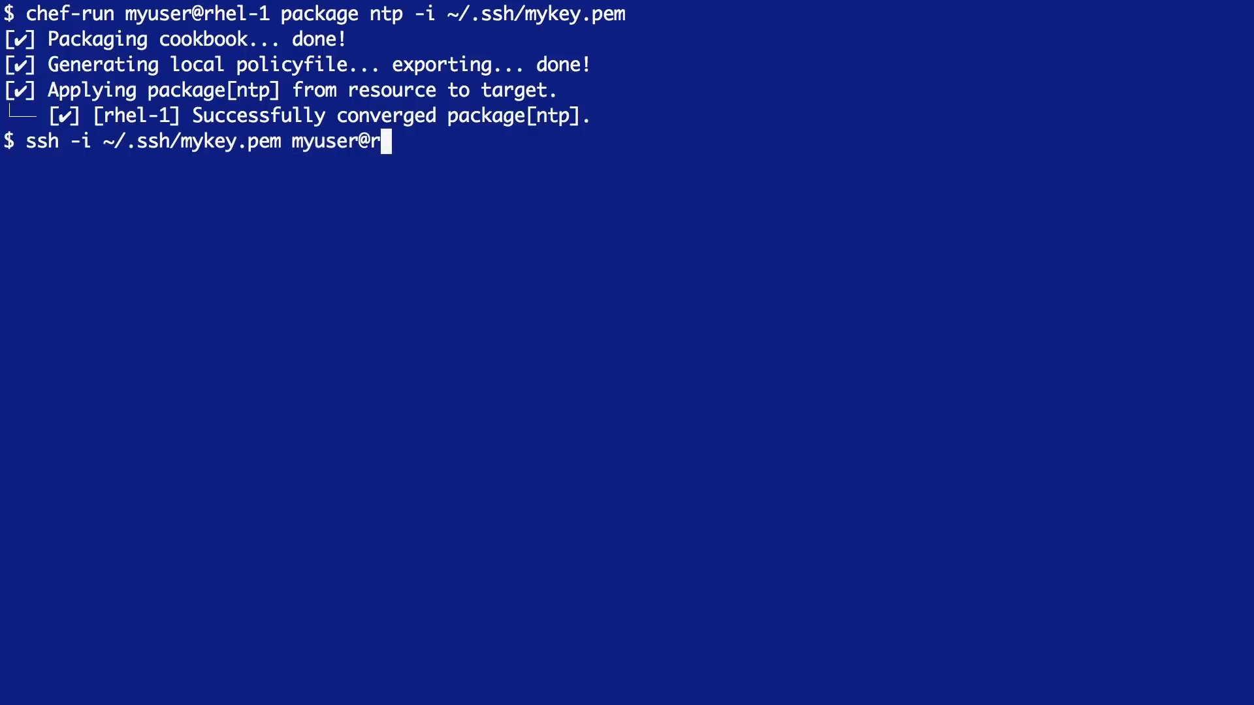
text(hel-1)
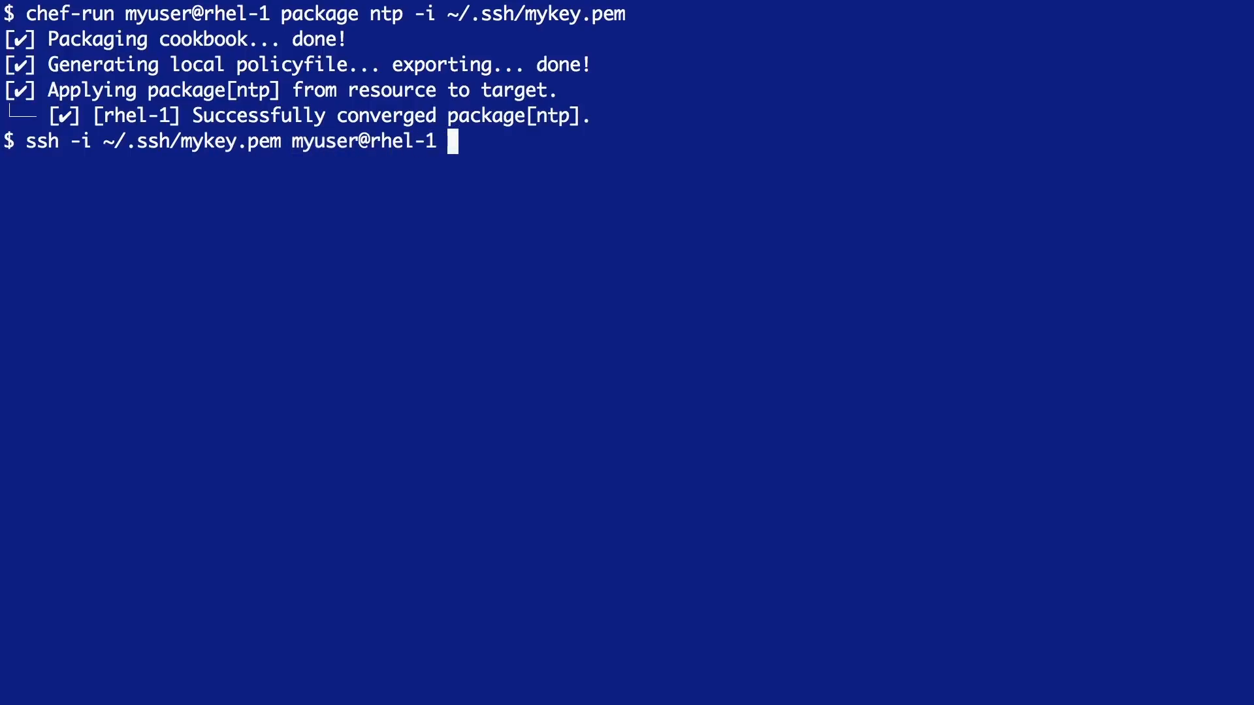
text('rpm -q ntp)
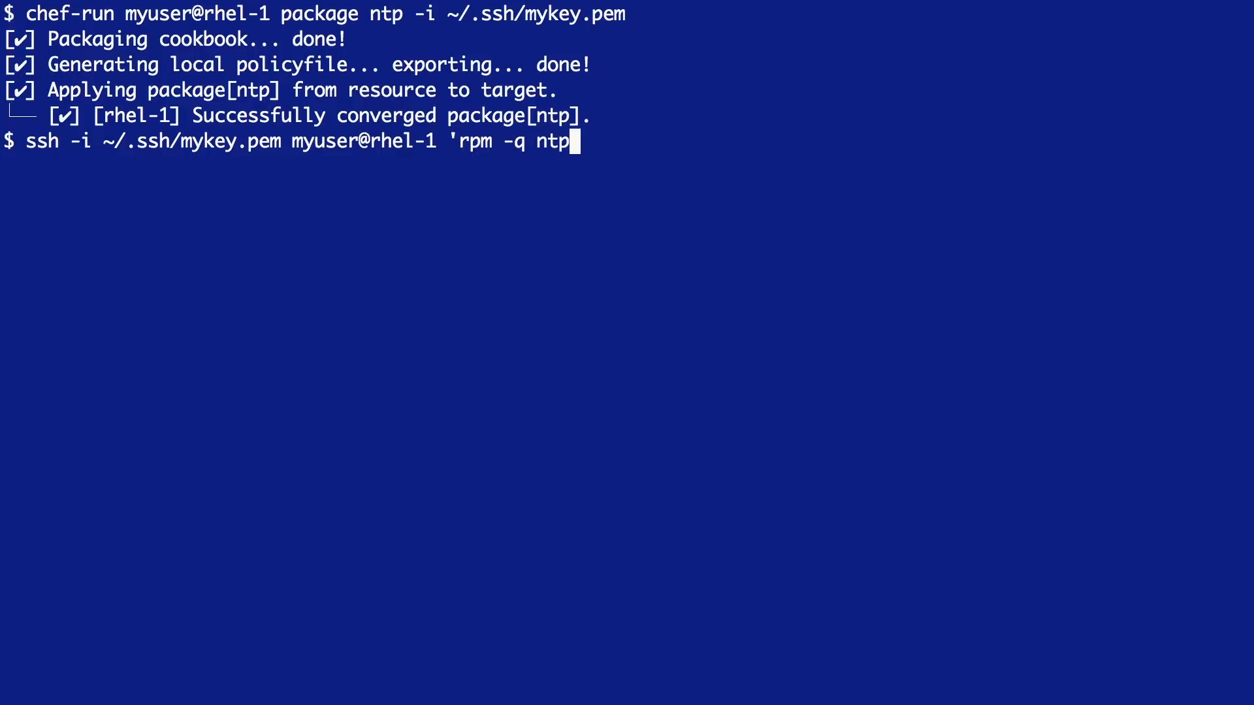
key(Return)
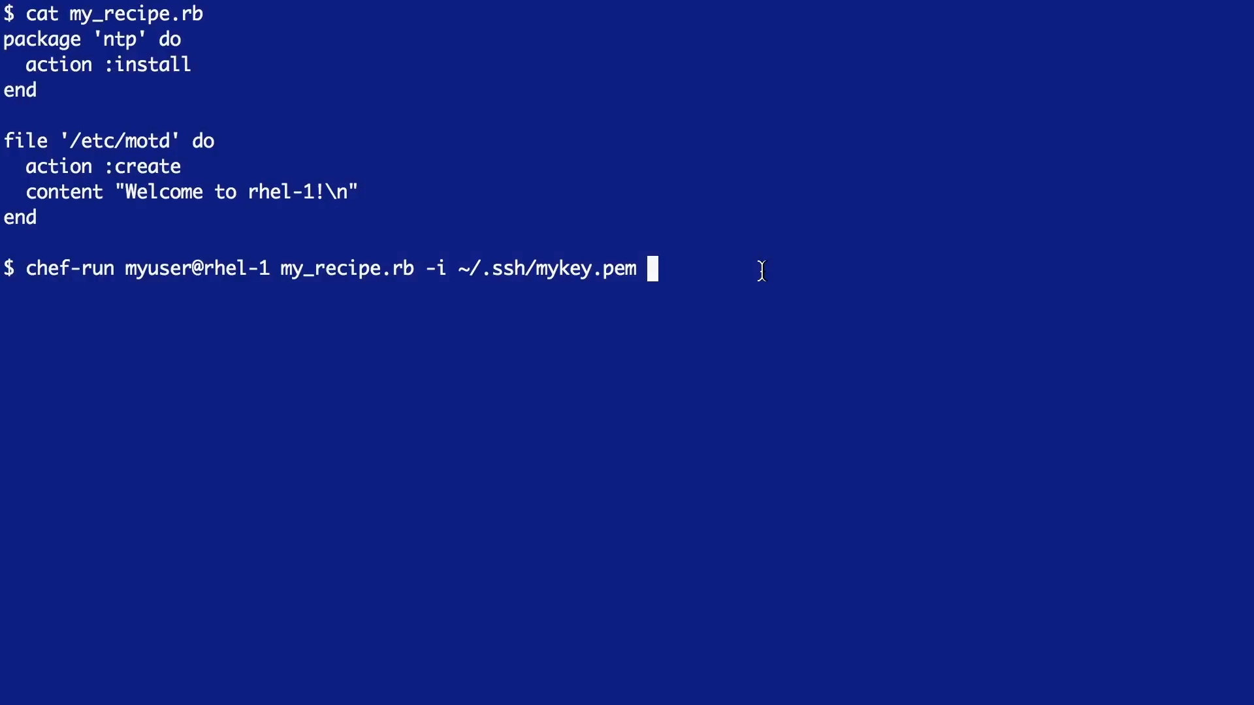
Converge my_recipe.rb on rhel-1 with chef-run
key(Return)
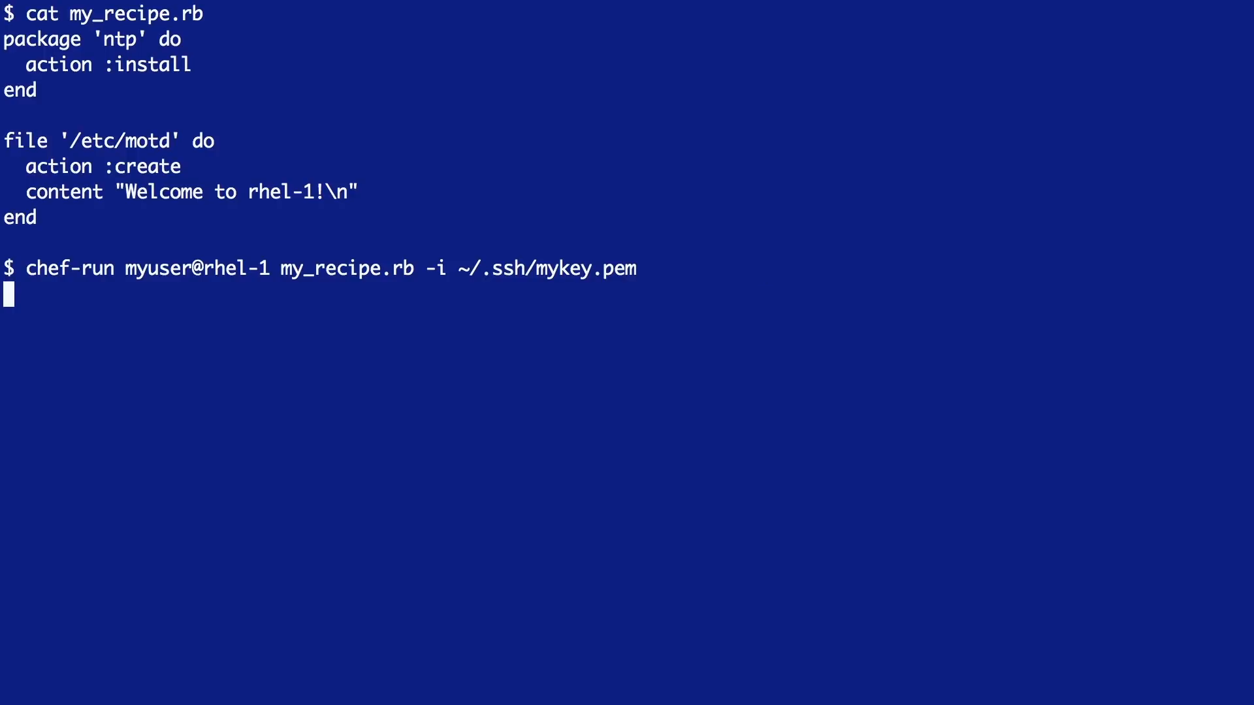
key(Return)
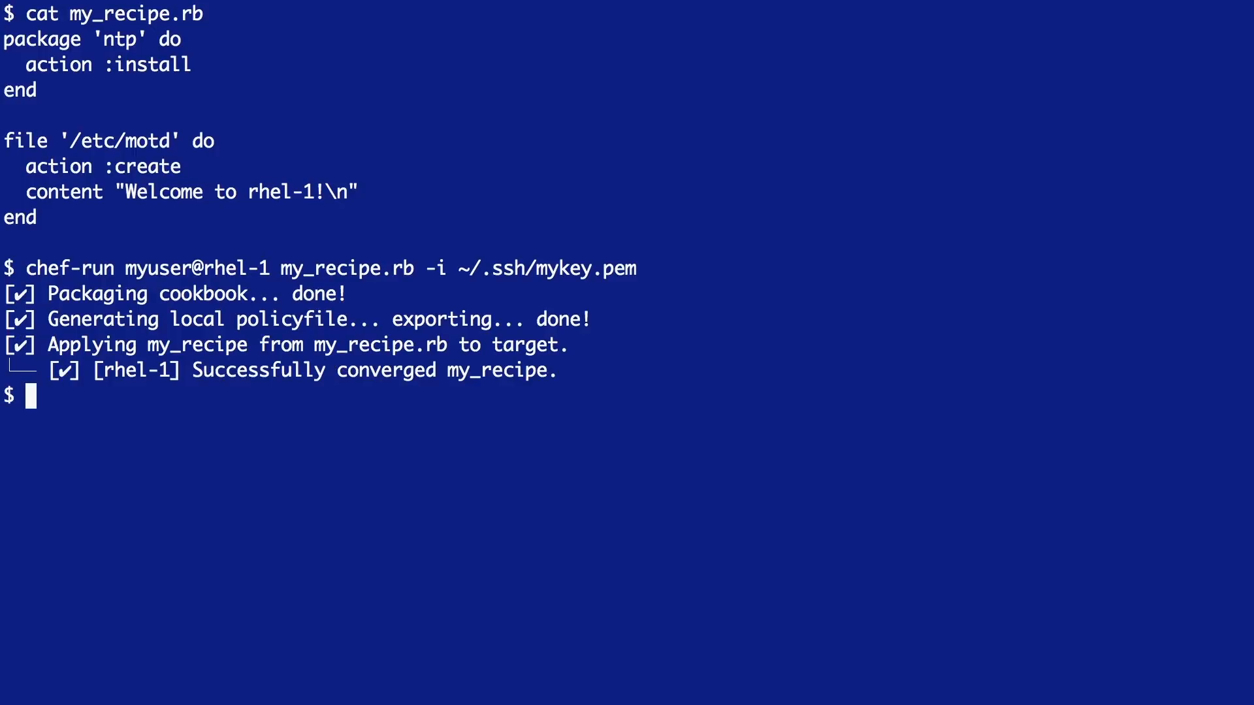
SSH into rhel-1 as myuser with mykey.pem to see the Welcome to rhel-1! motd
text(ssh -i)
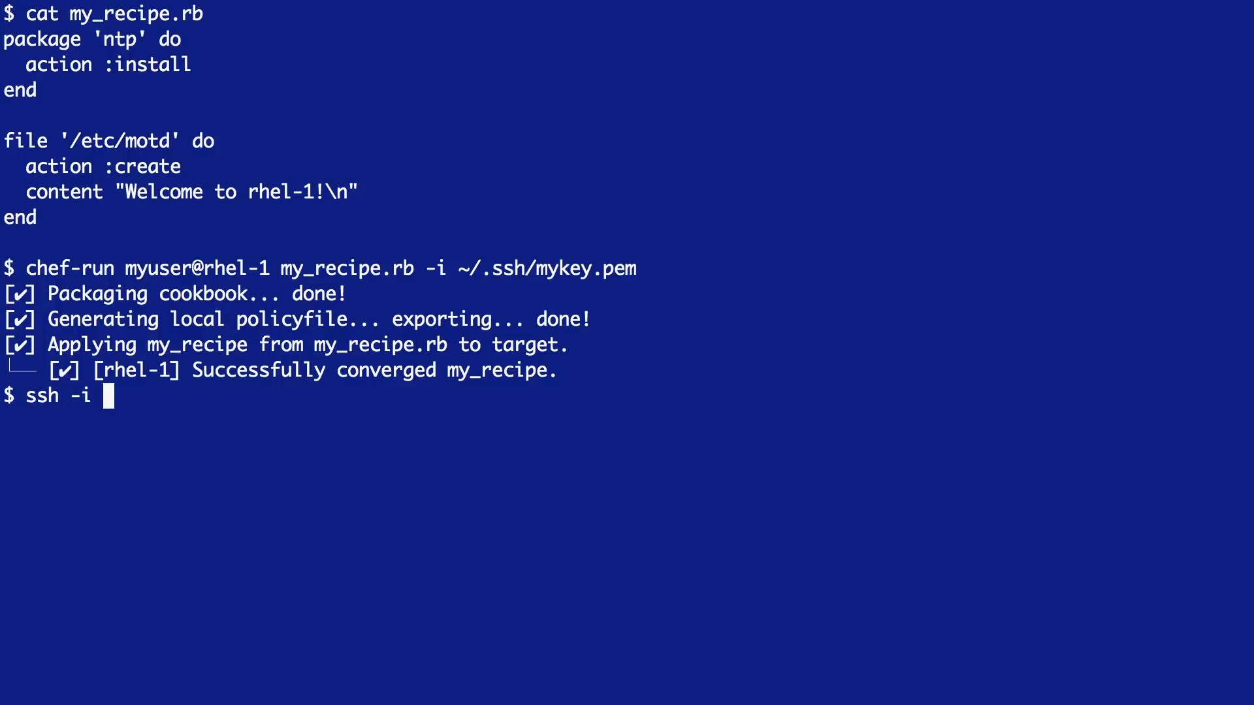
text(~/.ssh/myk)
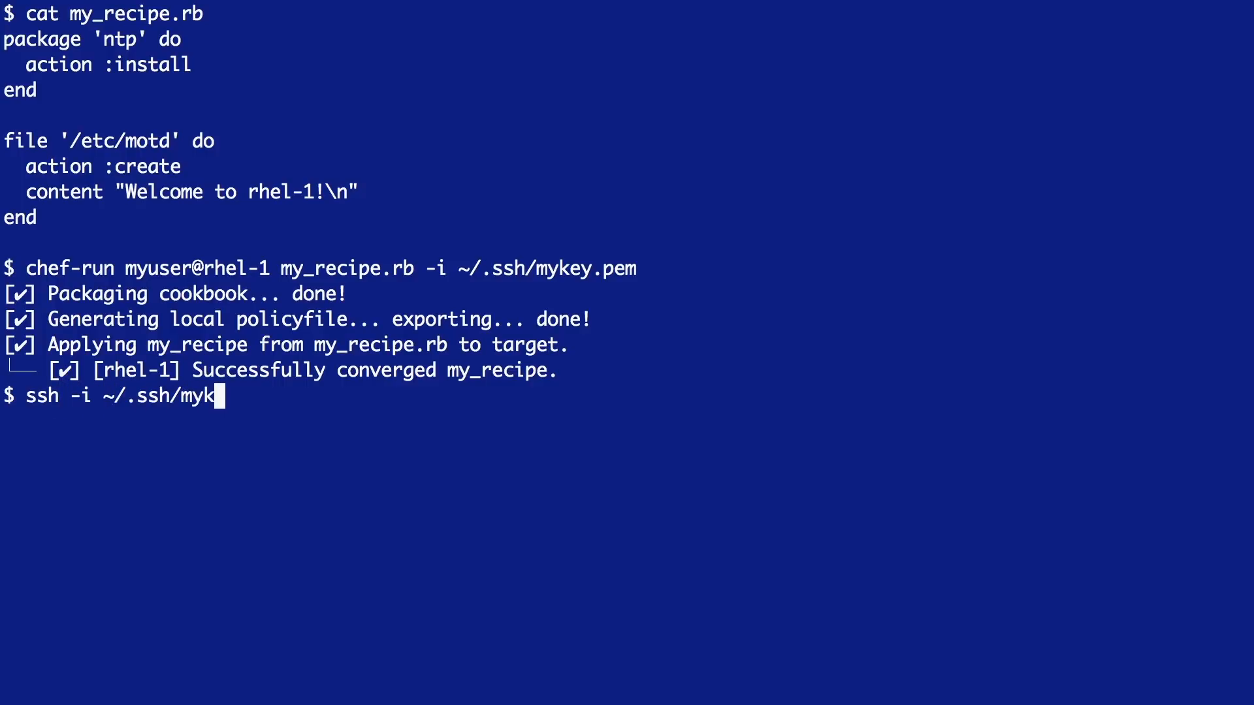
text(ey.pem myuser@rhel-1)
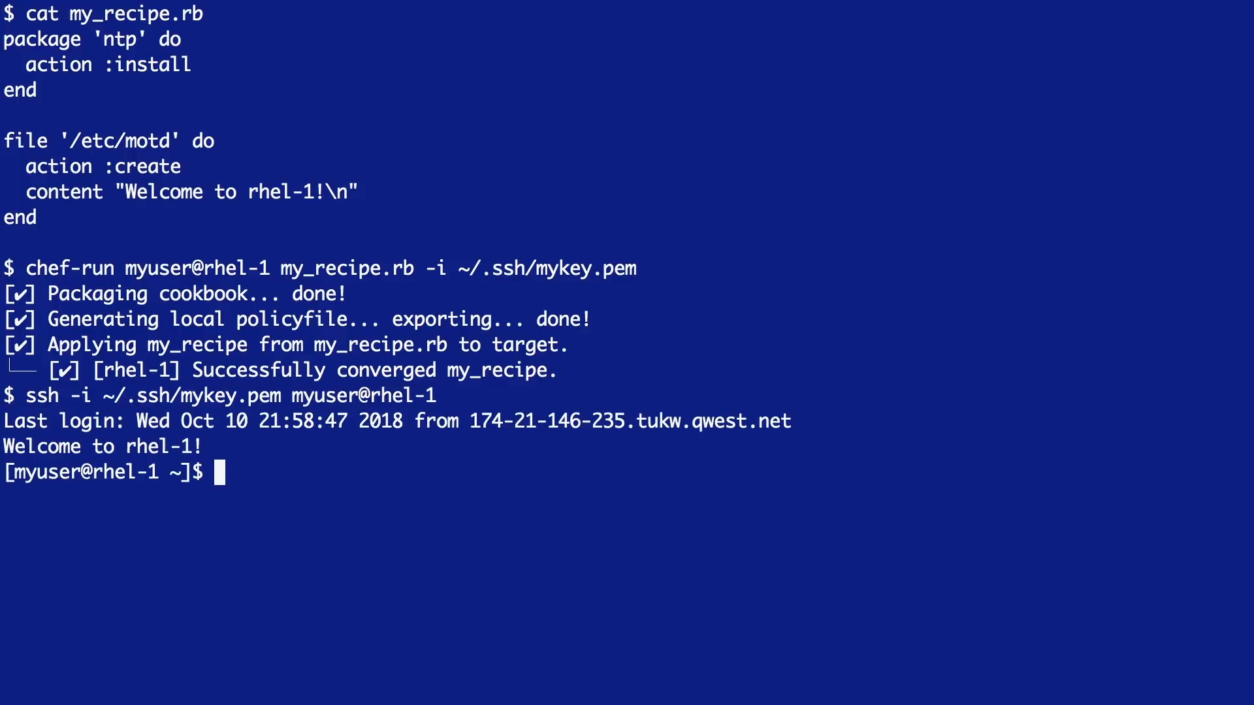
mouse_move(112, 447)
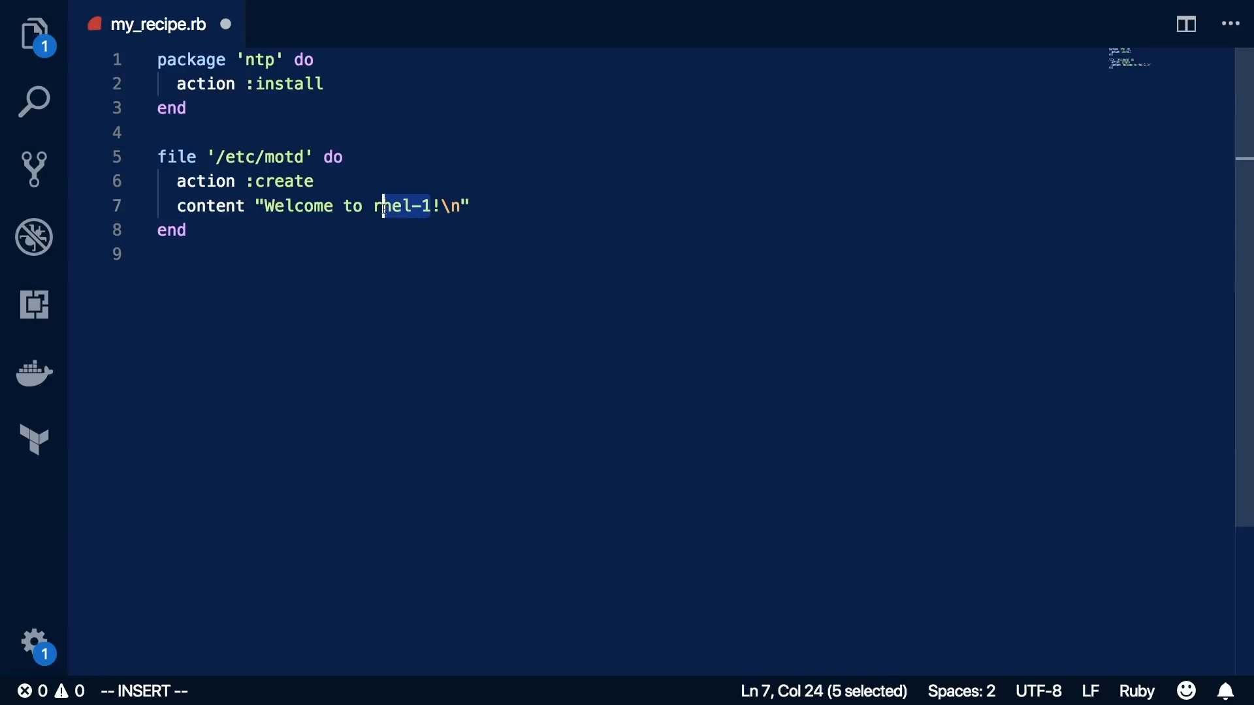
Replace rhel-1 in the motd content string with #{node['hostname']}
key(shift+Left)
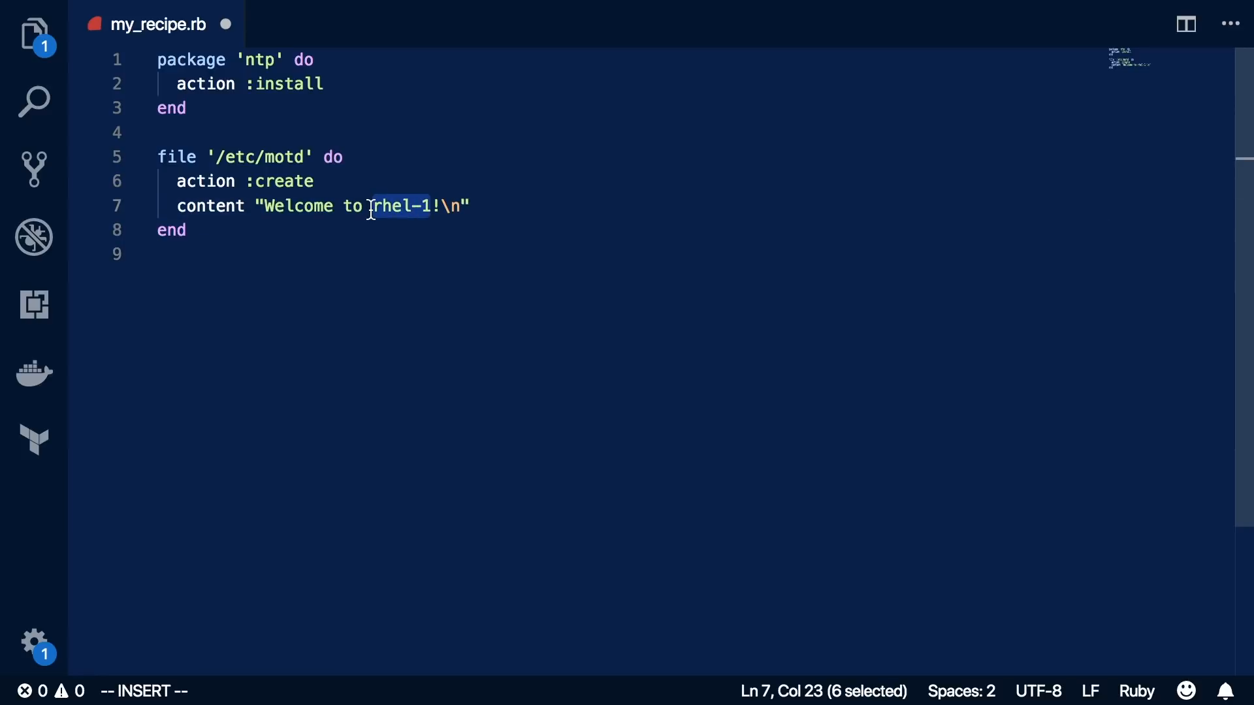
text(#{n)
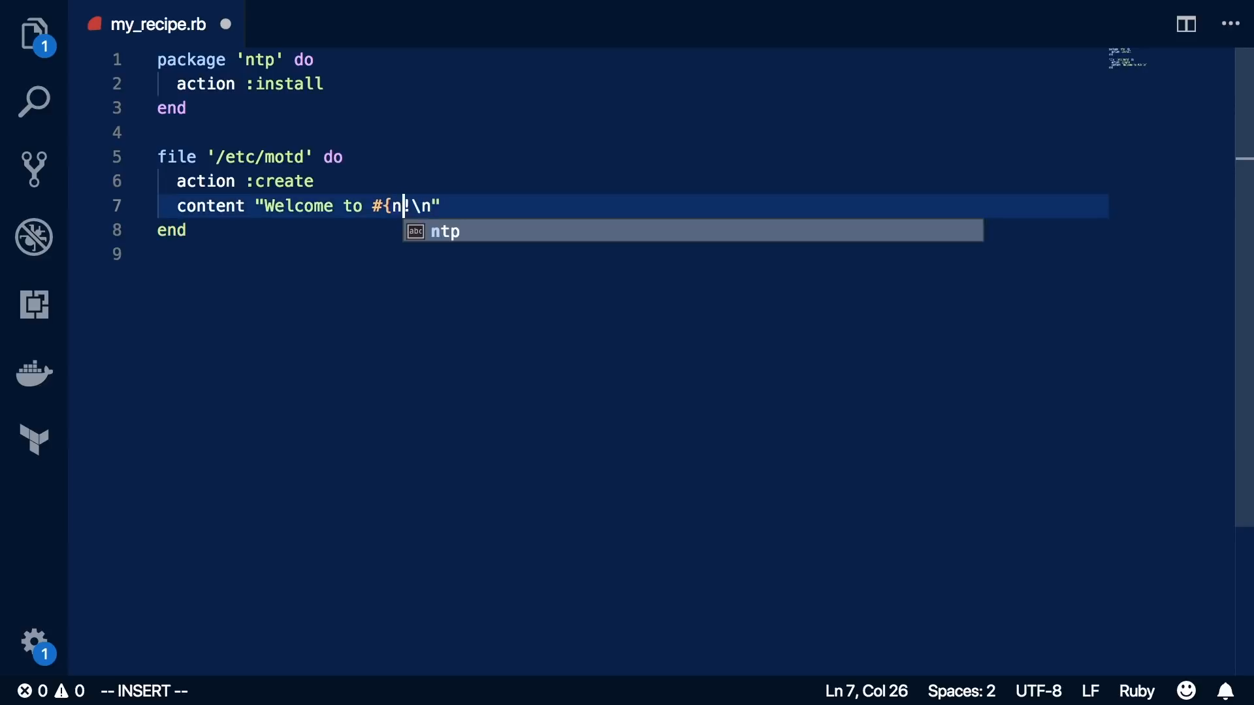
text(ode['hos)
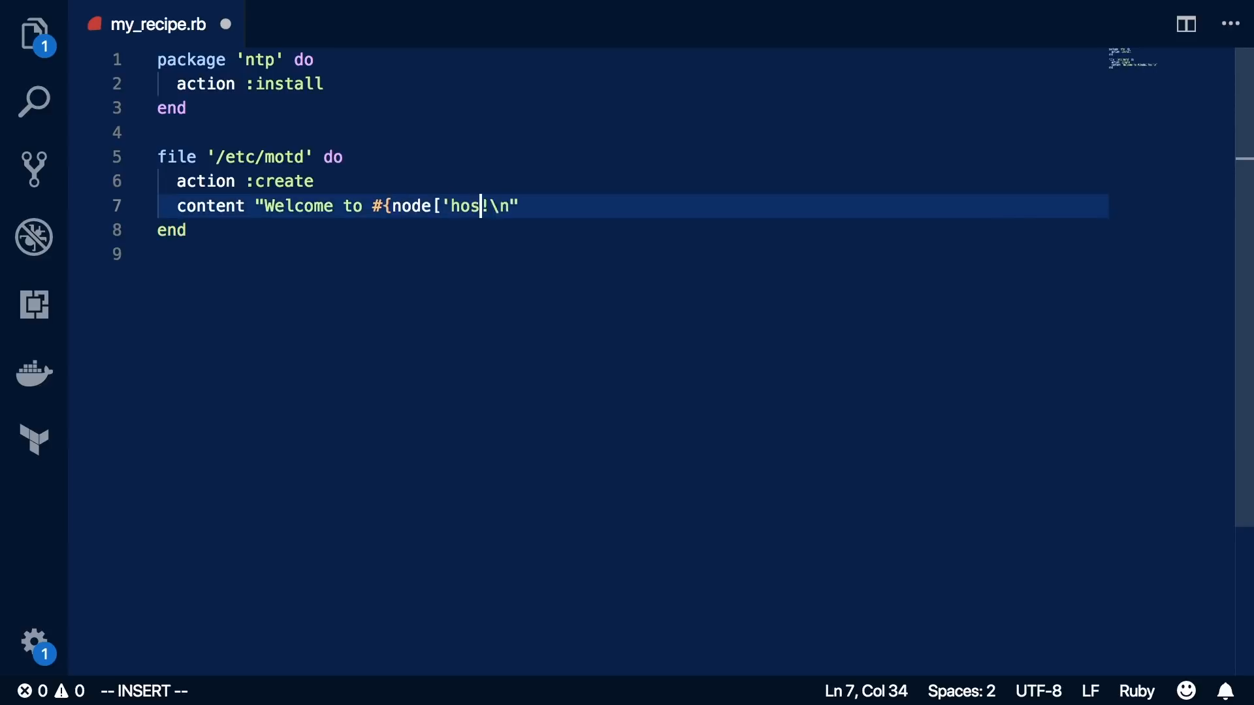
text(tname'])
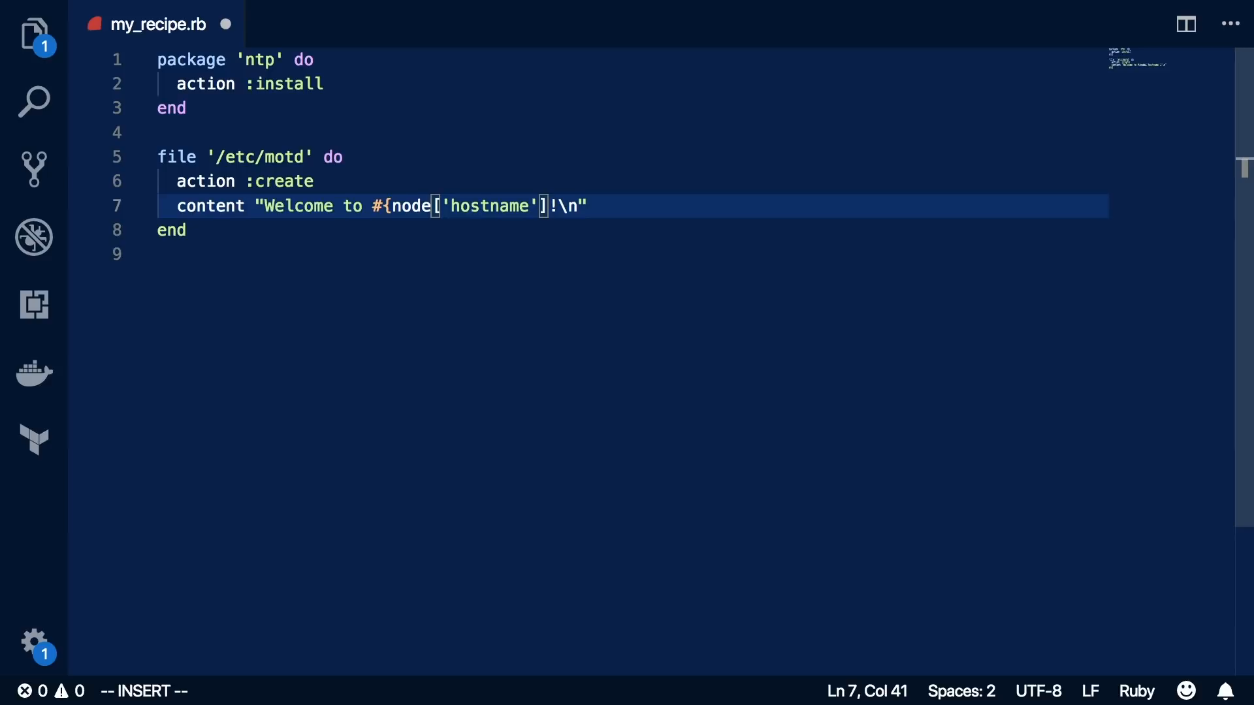
text(})
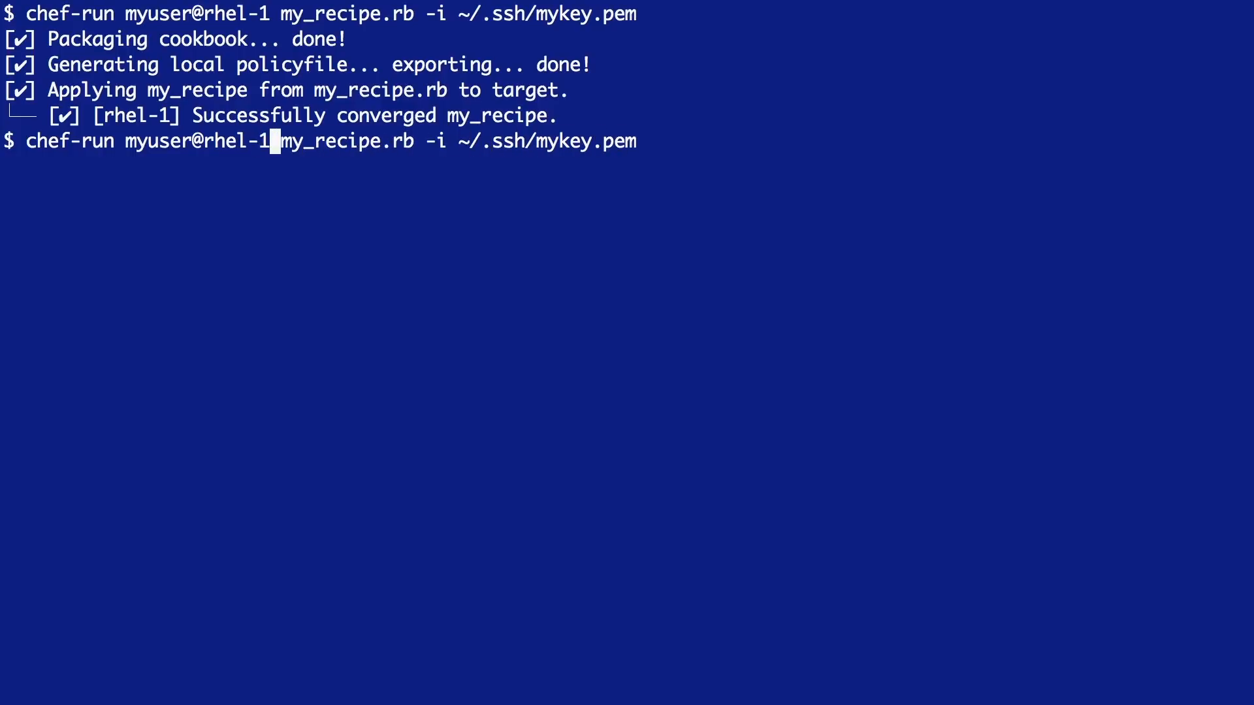
Rerun chef-run targeting myuser@rhel-[1:4] so all four hosts converge
text([)
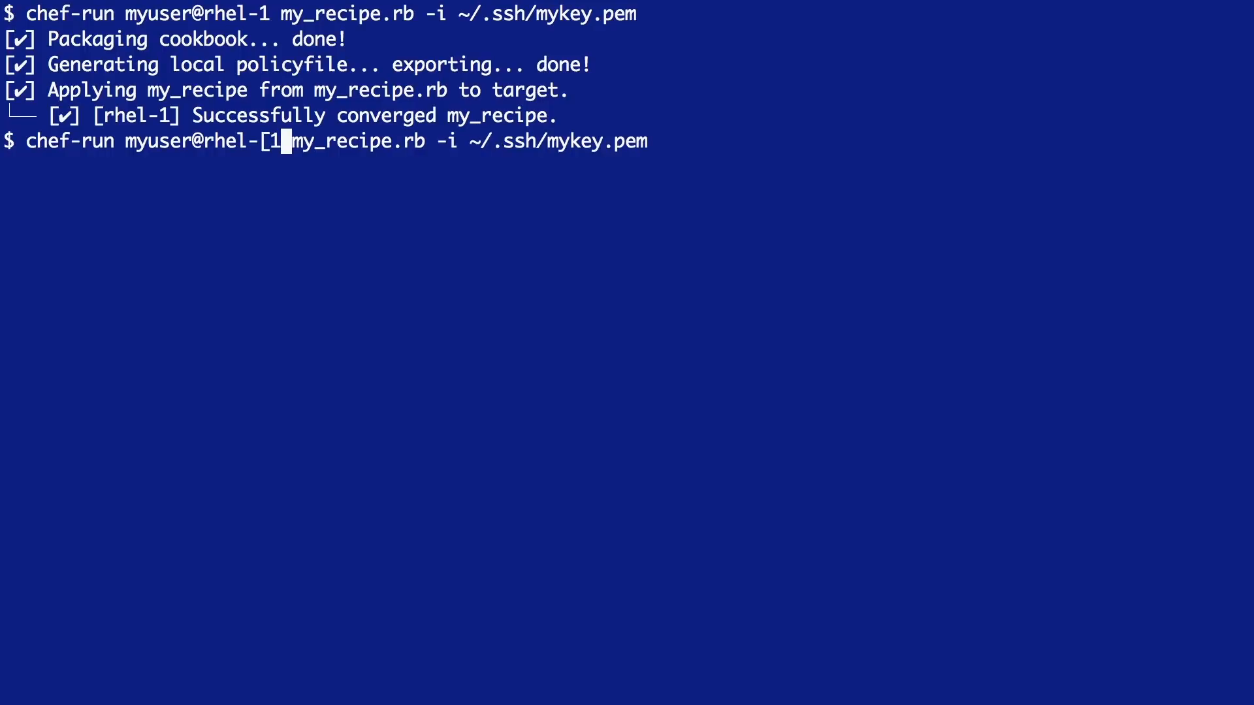
text(:4])
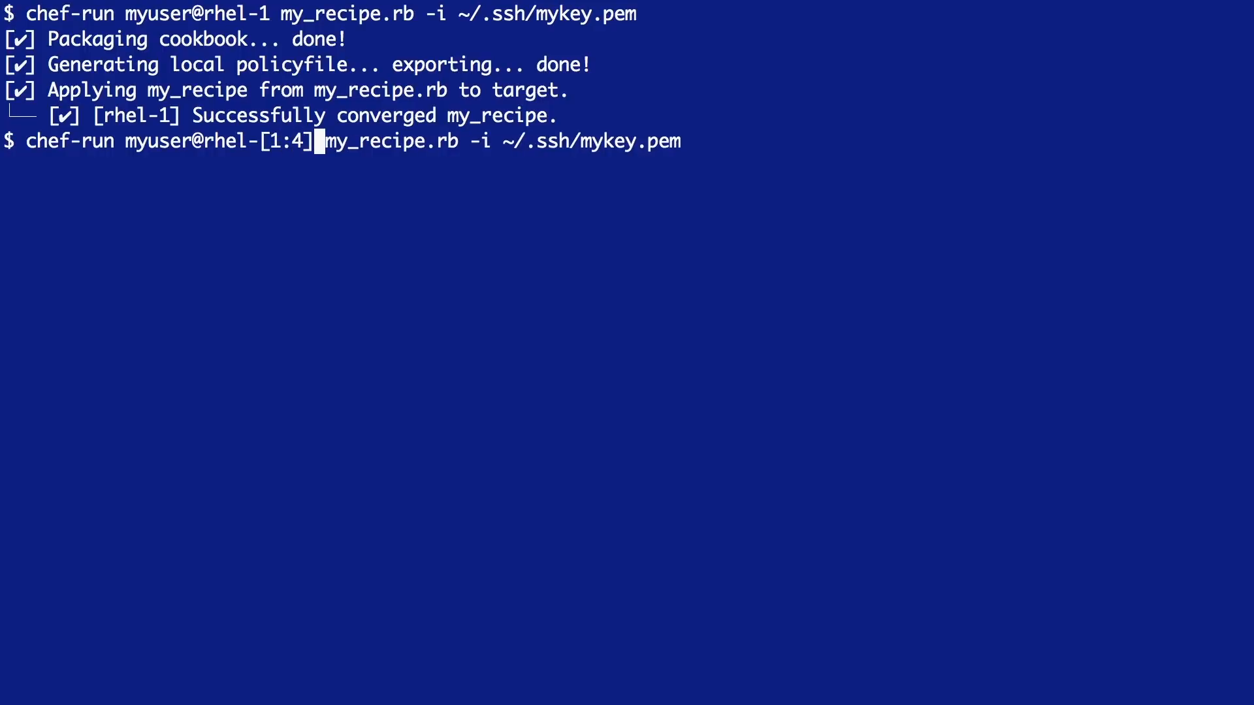
key(Return)
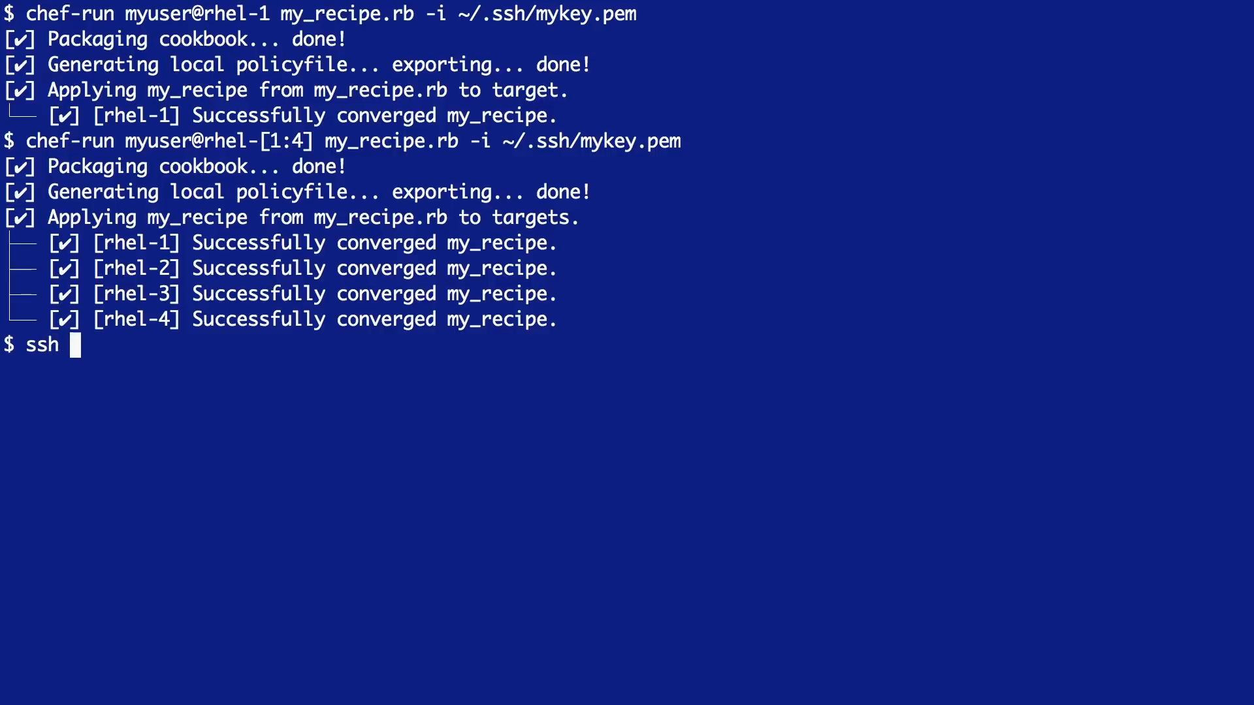
SSH into rhel-3 as myuser with mykey.pem and see Welcome to rhel-3!
text(-i ~/.ssh)
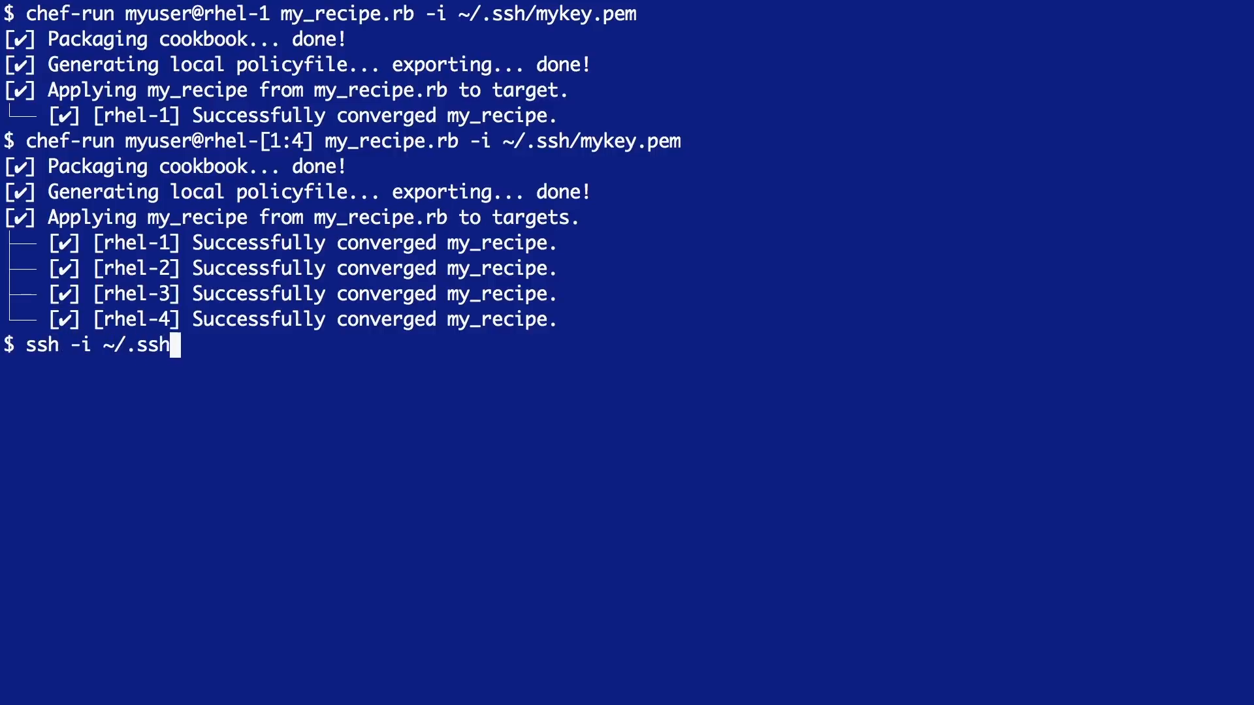
text(/mykey.pem)
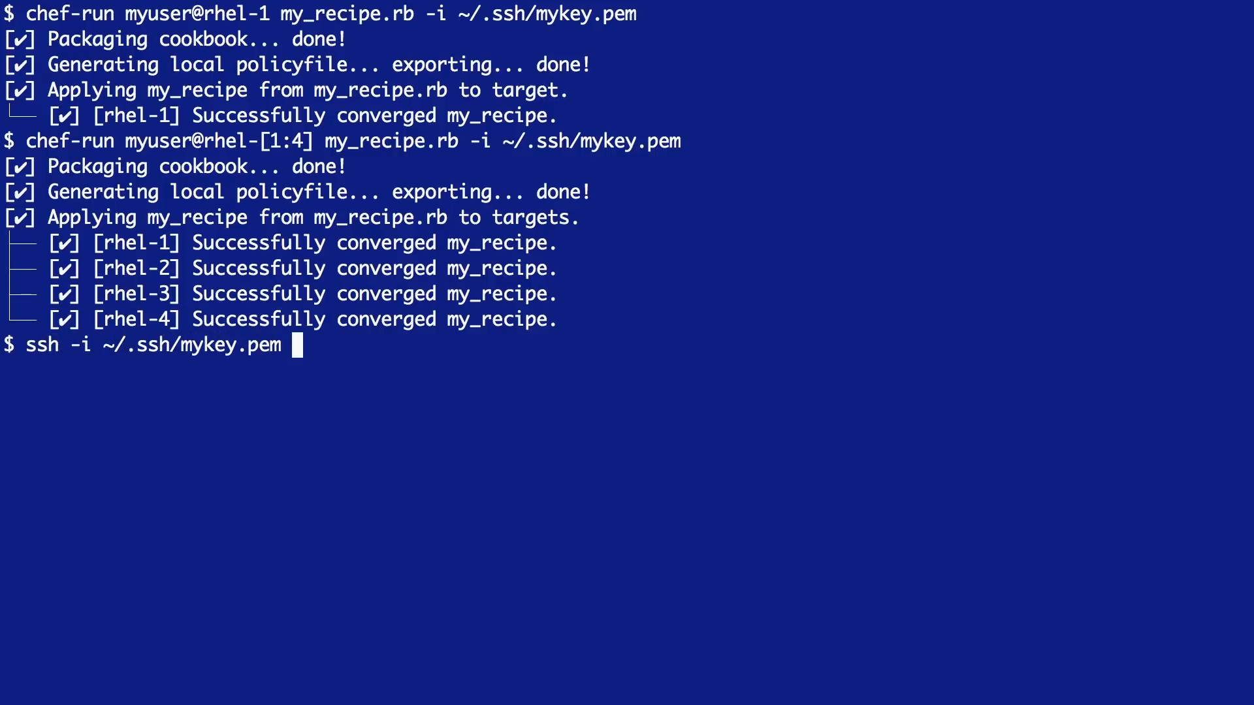
text(myuser@)
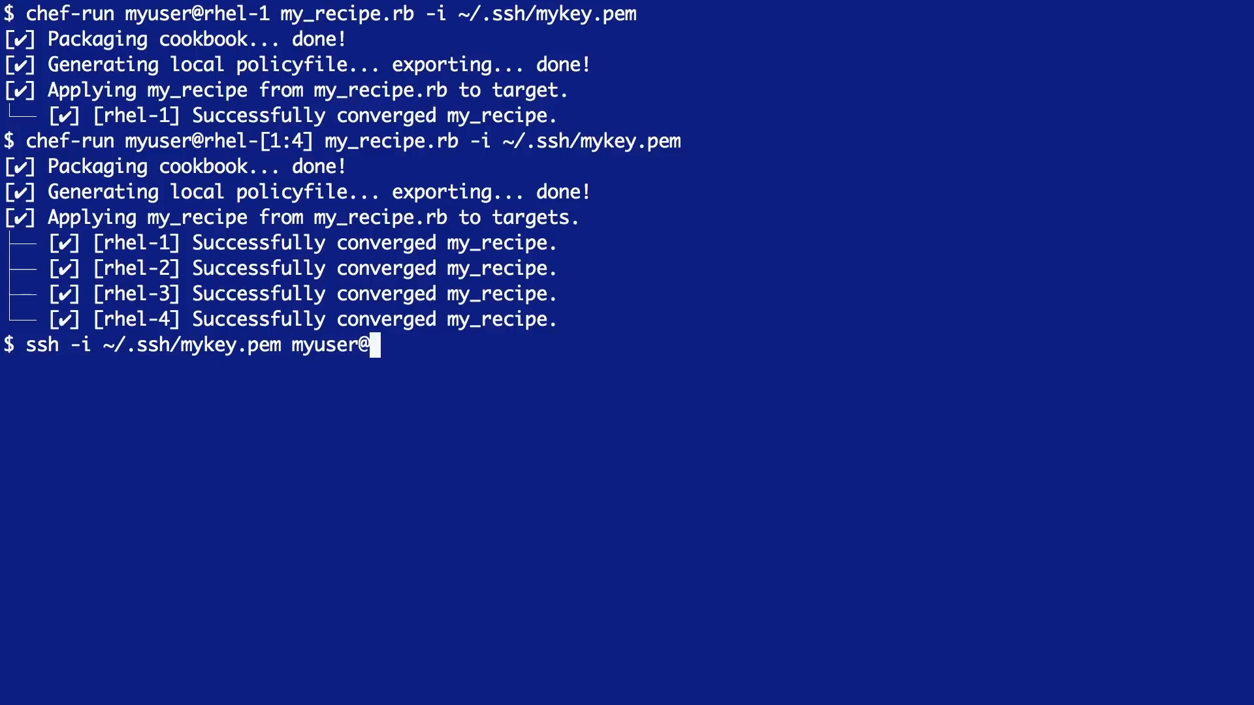
text(rhel-3)
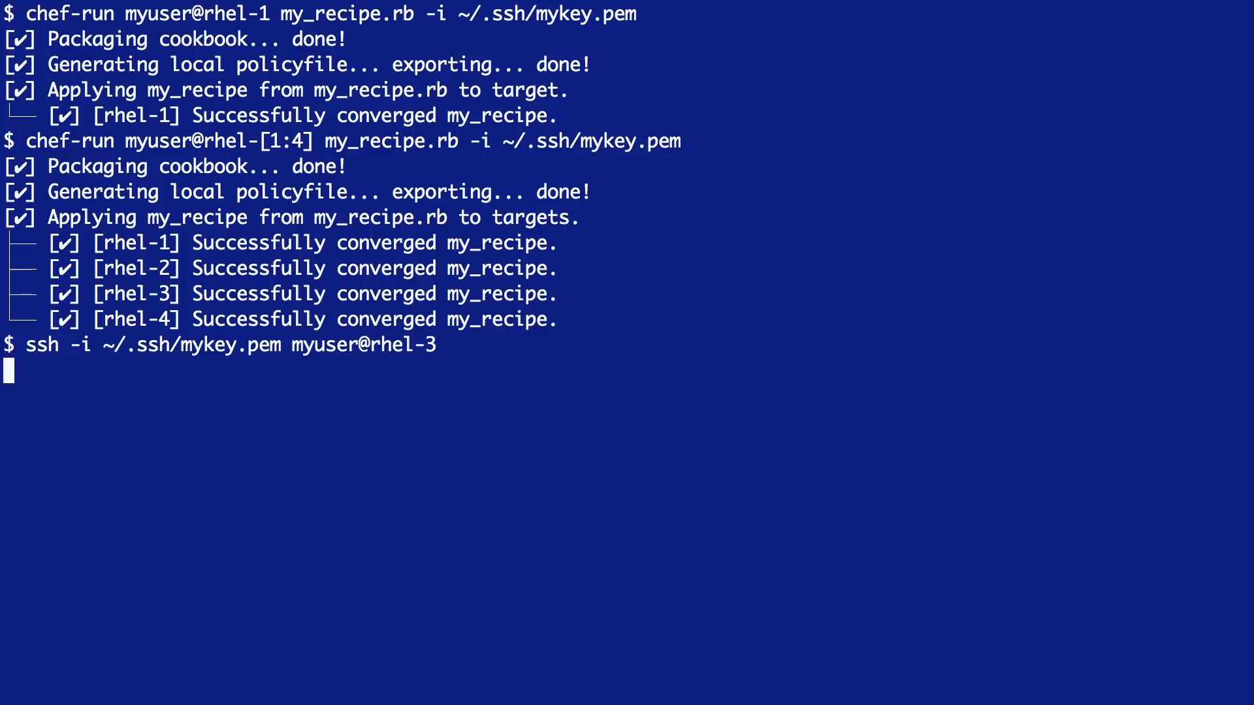
key(Return)
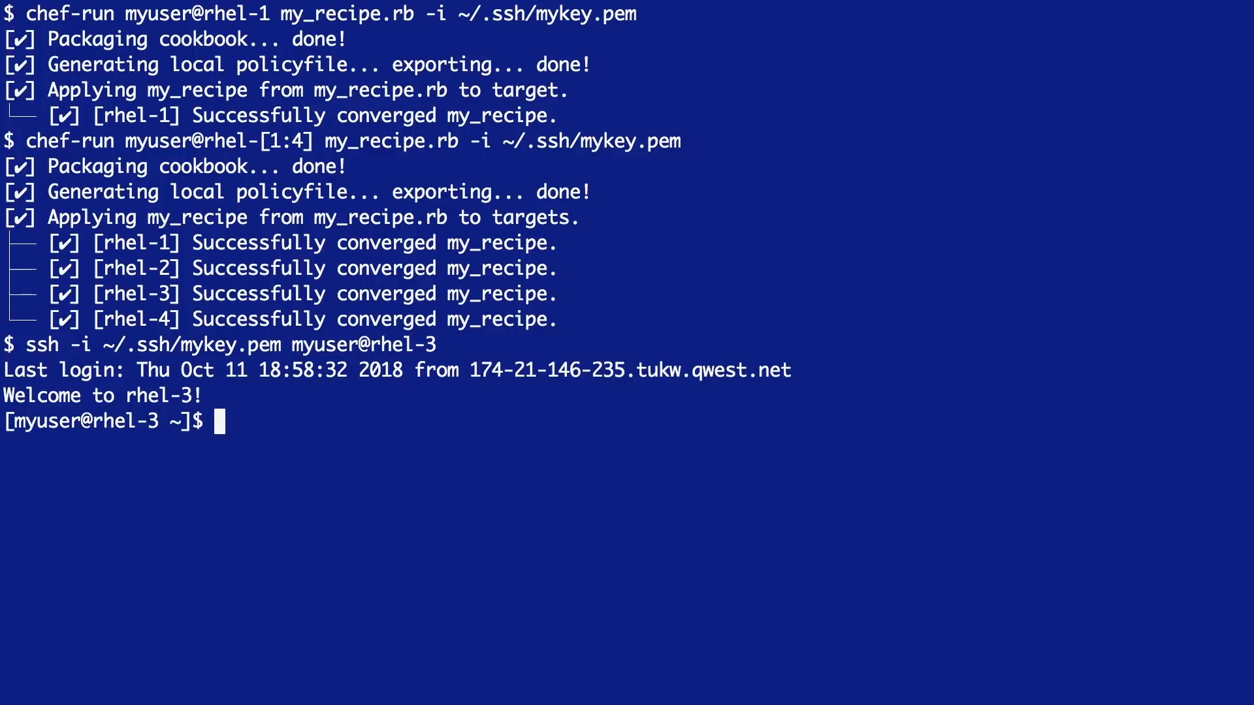
mouse_move(800, 274)
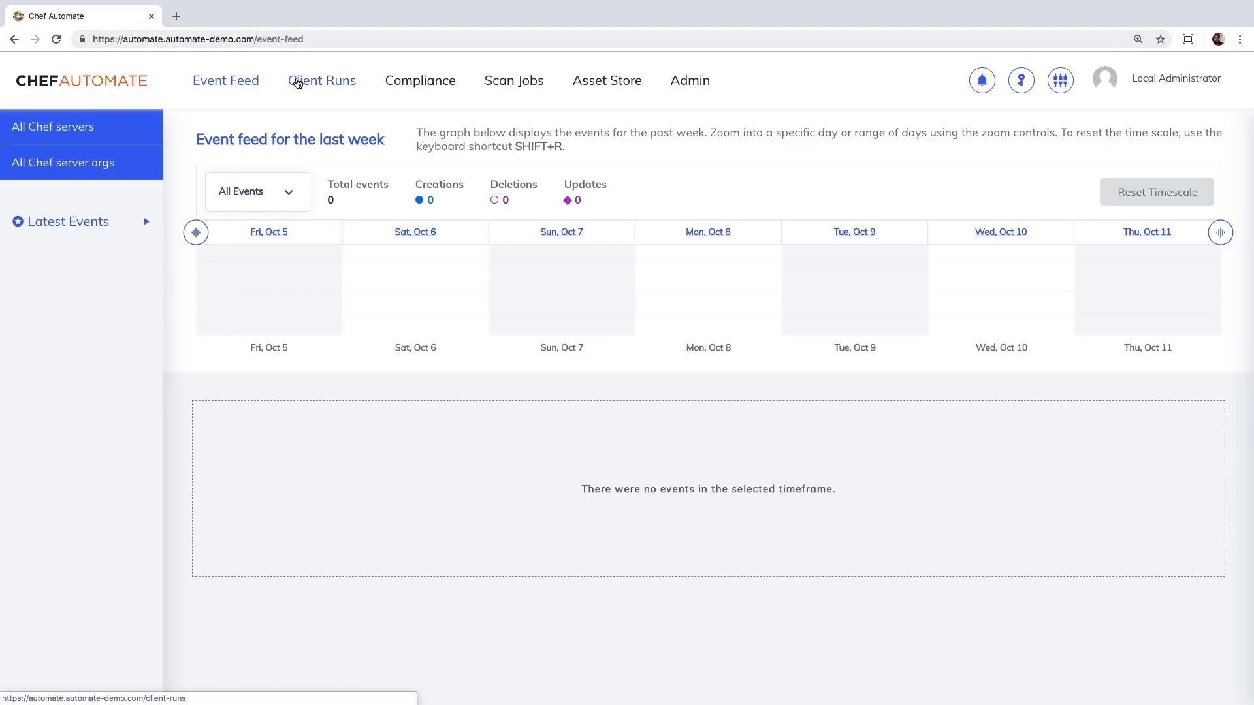
From Client Runs go to Admin API Tokens and generate a token named workstation
click(321, 80)
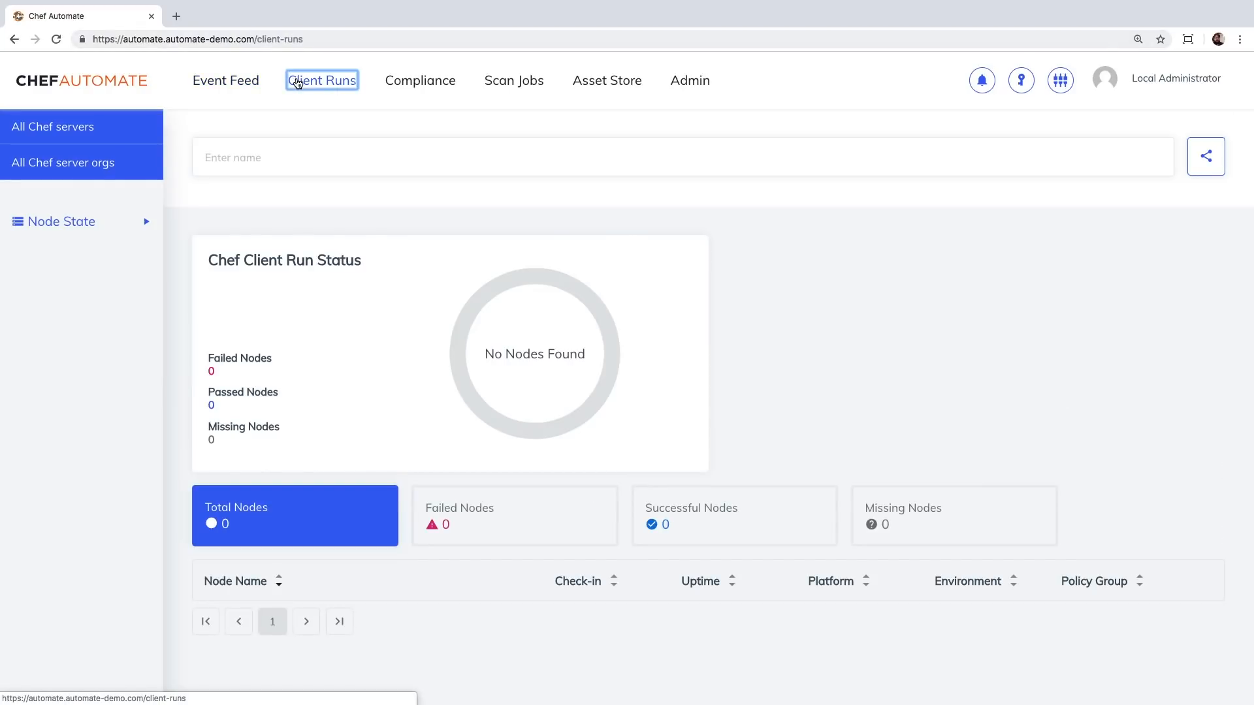
click(688, 80)
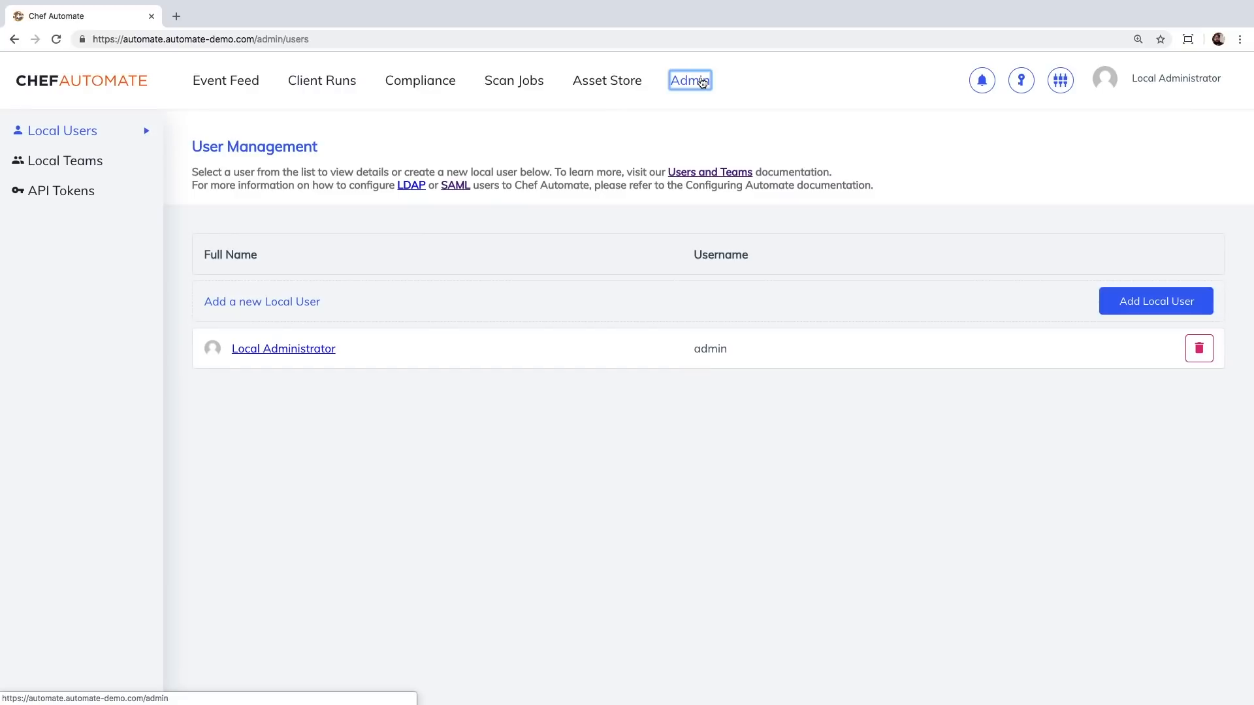
mouse_move(61, 191)
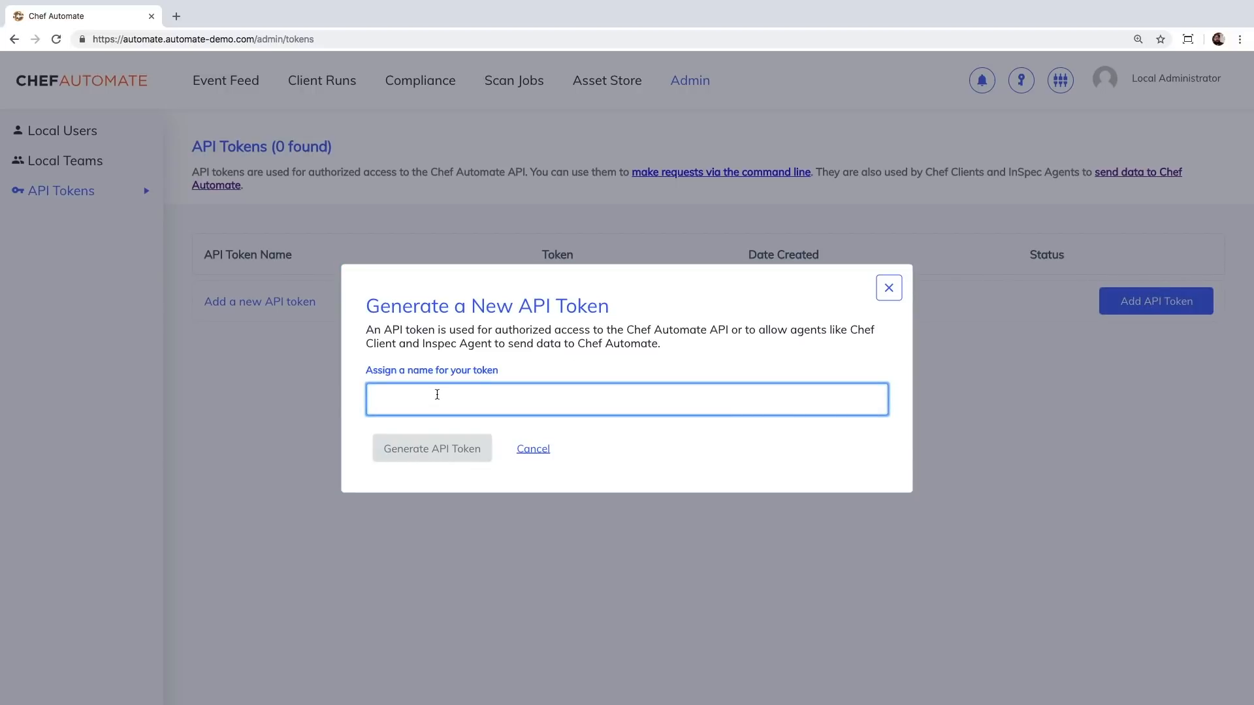
text(workstation)
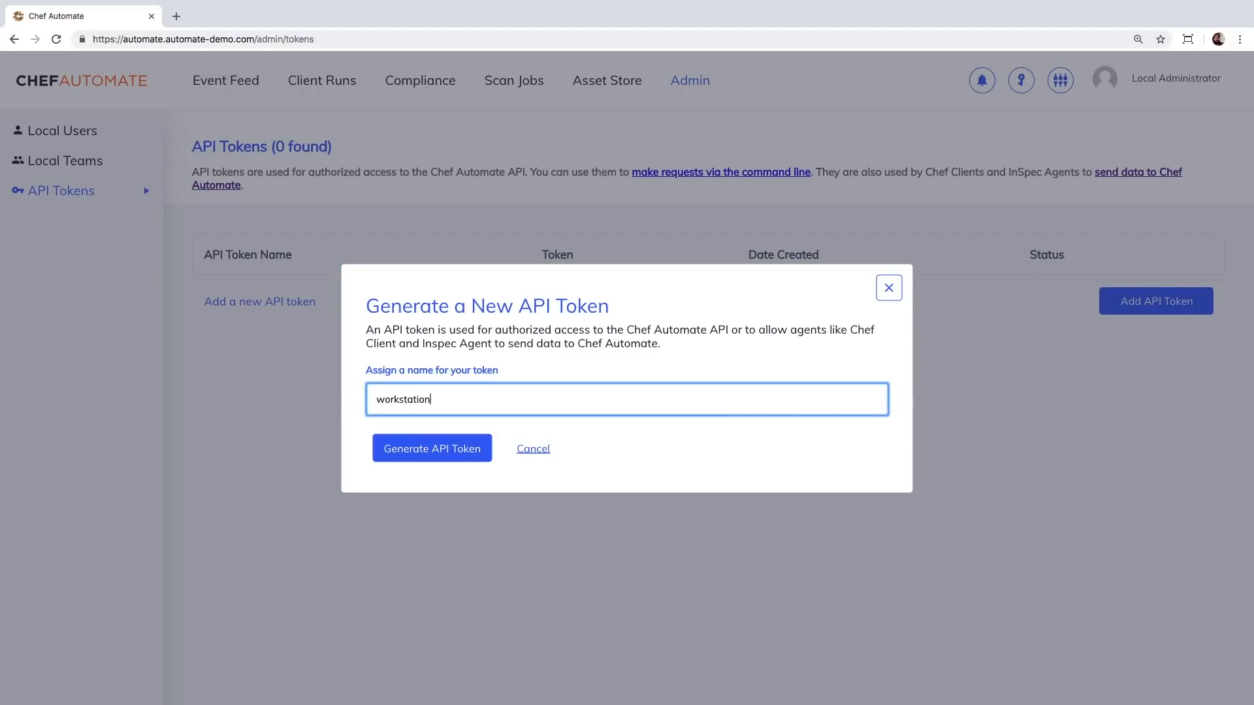
click(431, 448)
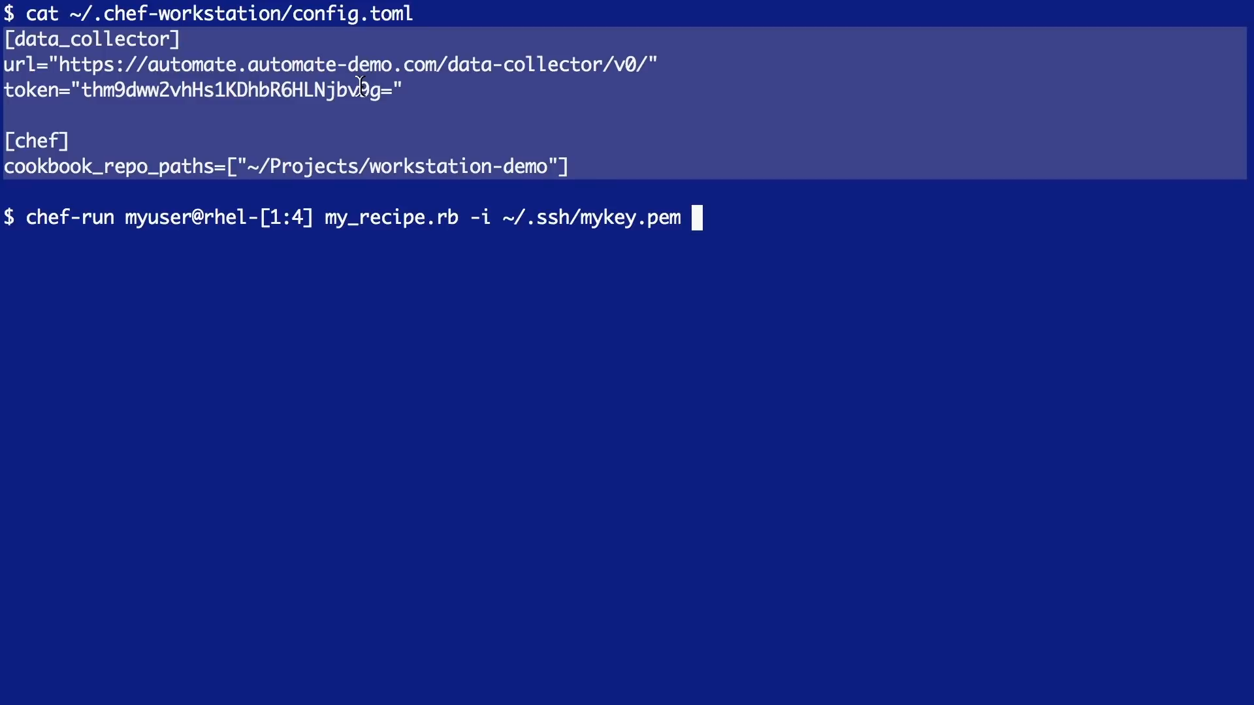
Rerun chef-run on rhel-[1:4] so runs report to Chef Automate's data collector
key(Return)
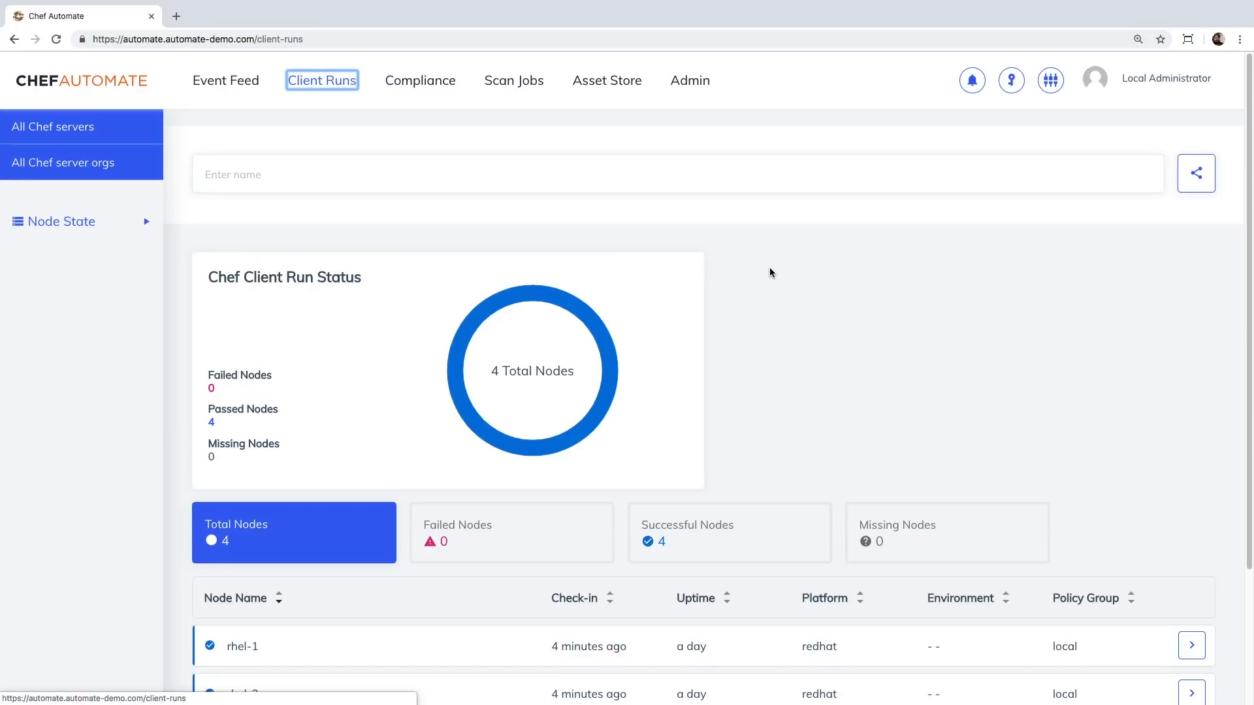
Scroll rhel-1's run report to its ntp package and /etc/motd file resources
scroll(down, 3)
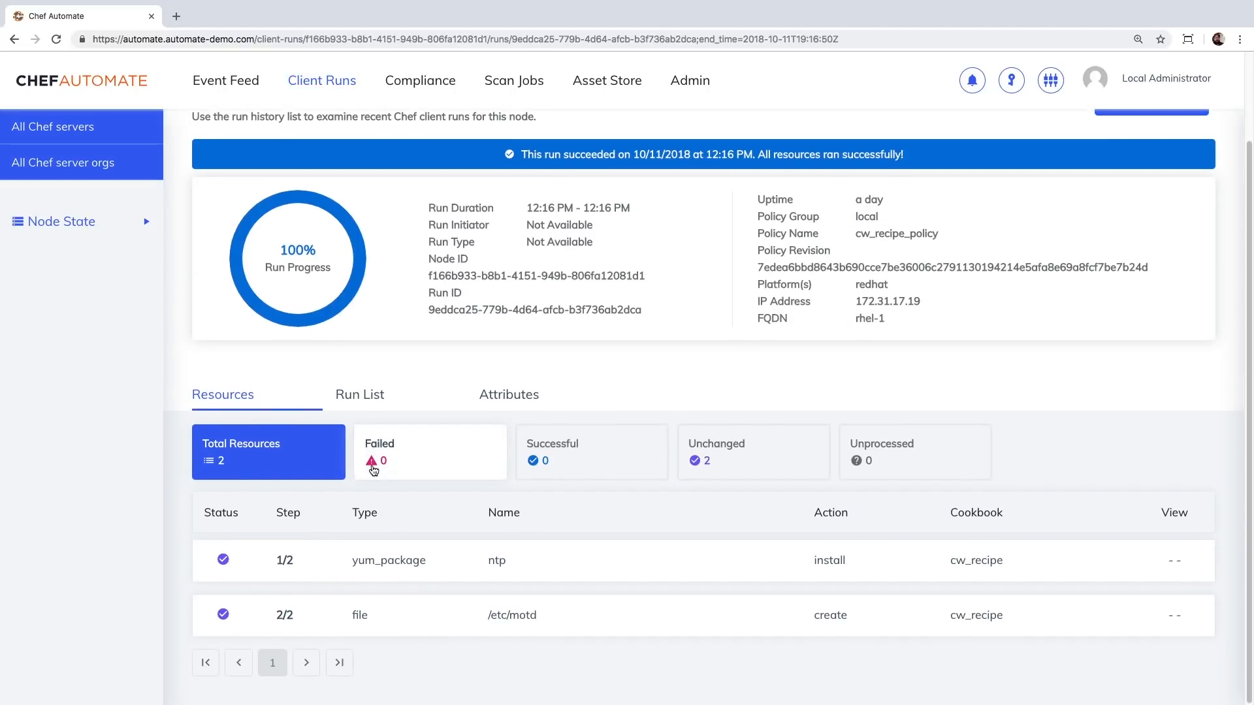
mouse_move(376, 476)
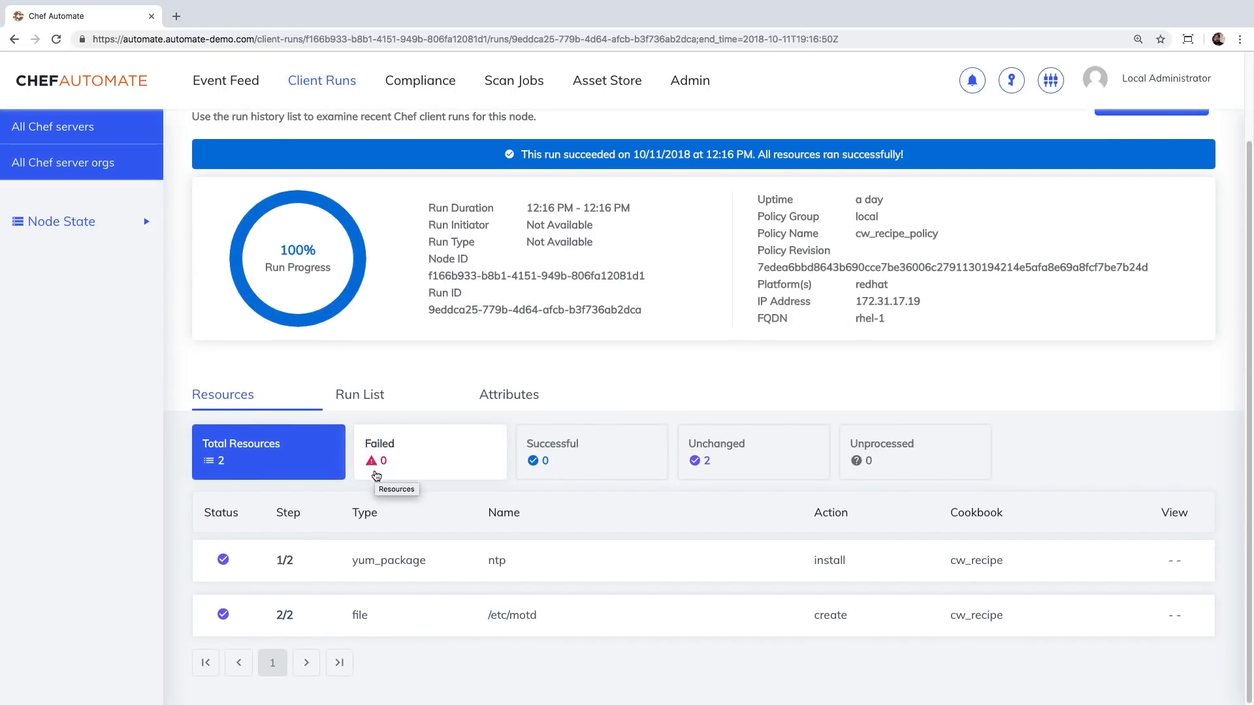